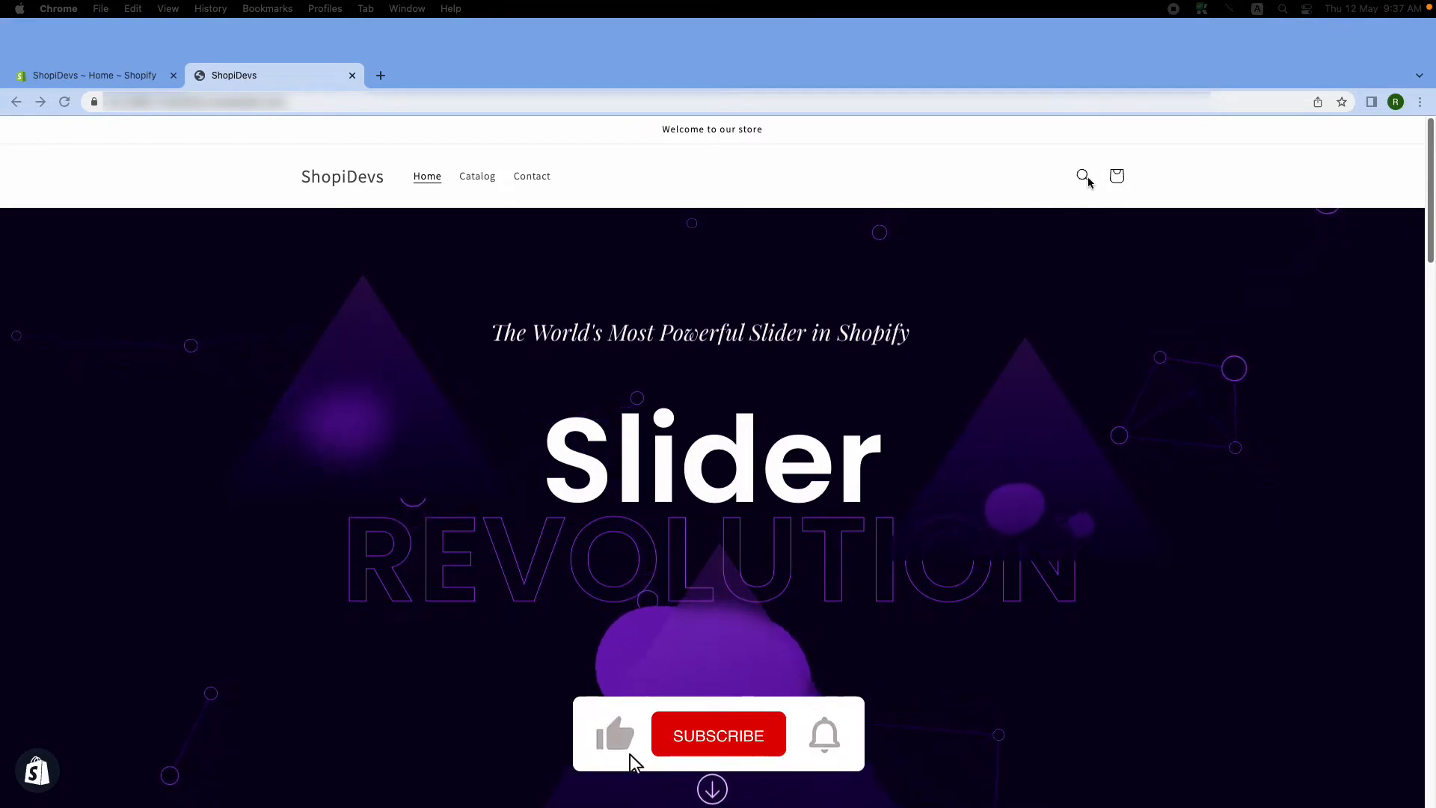
Inspect the storefront header's search icon in DevTools
left_click(718, 734)
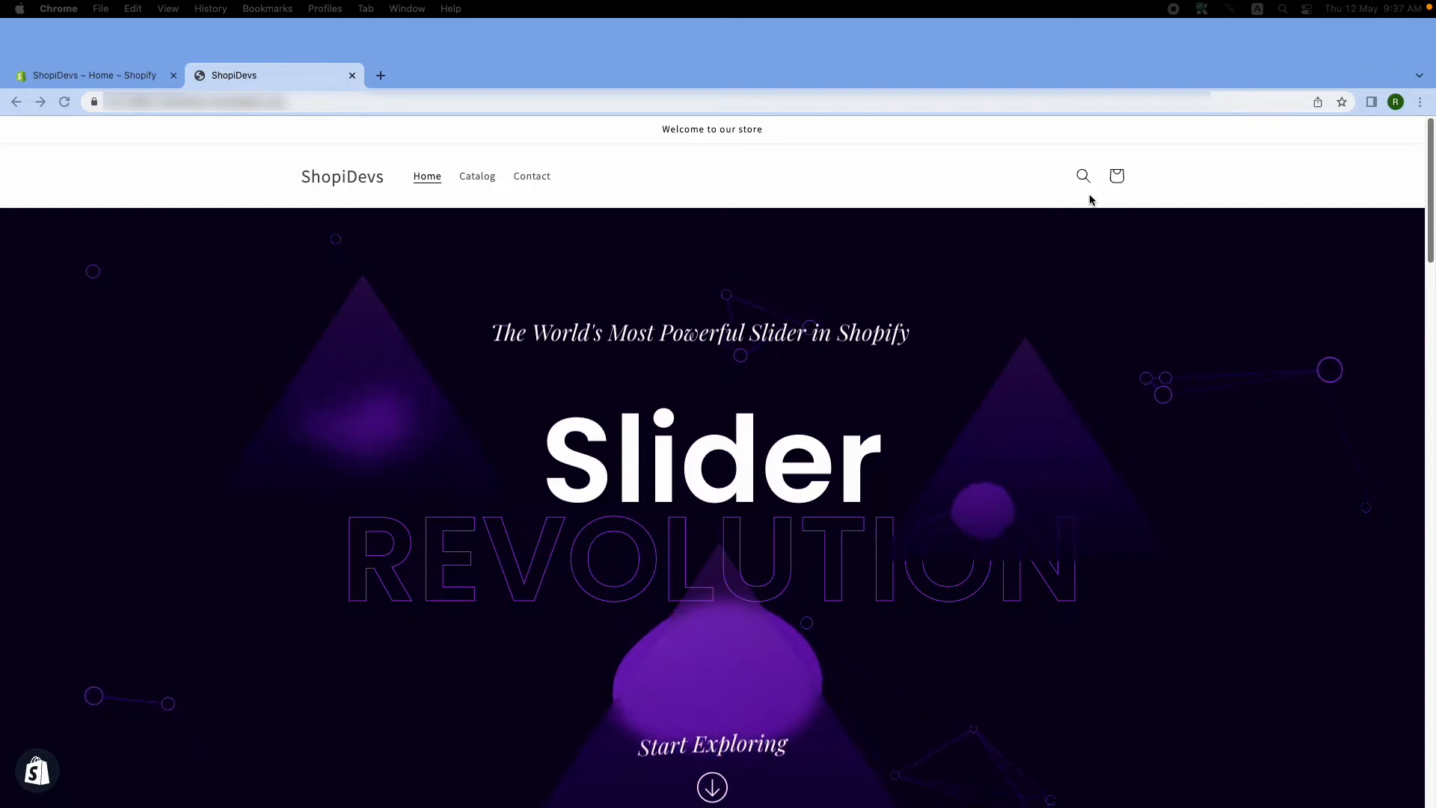
mouse_move(1068, 159)
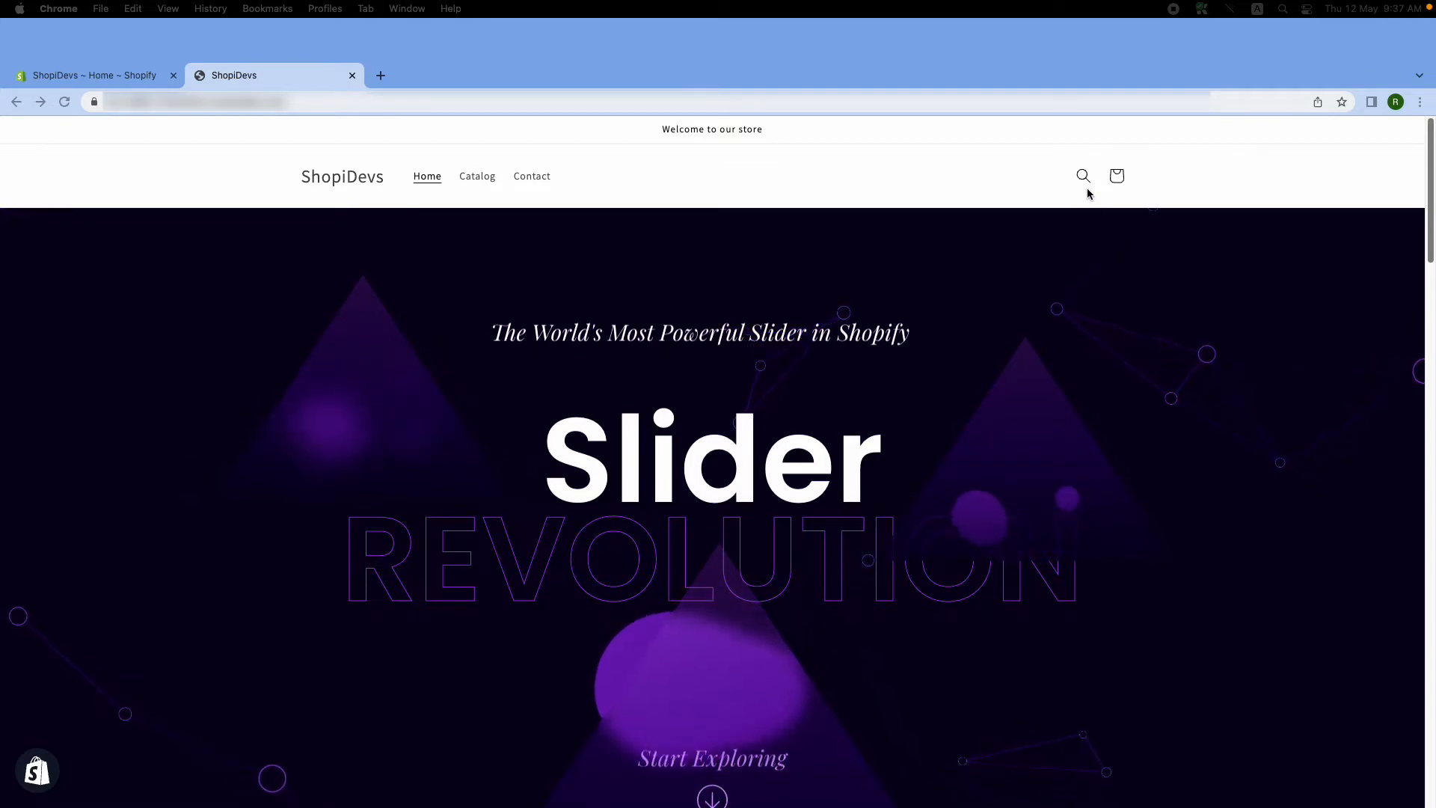
right_click(1088, 193)
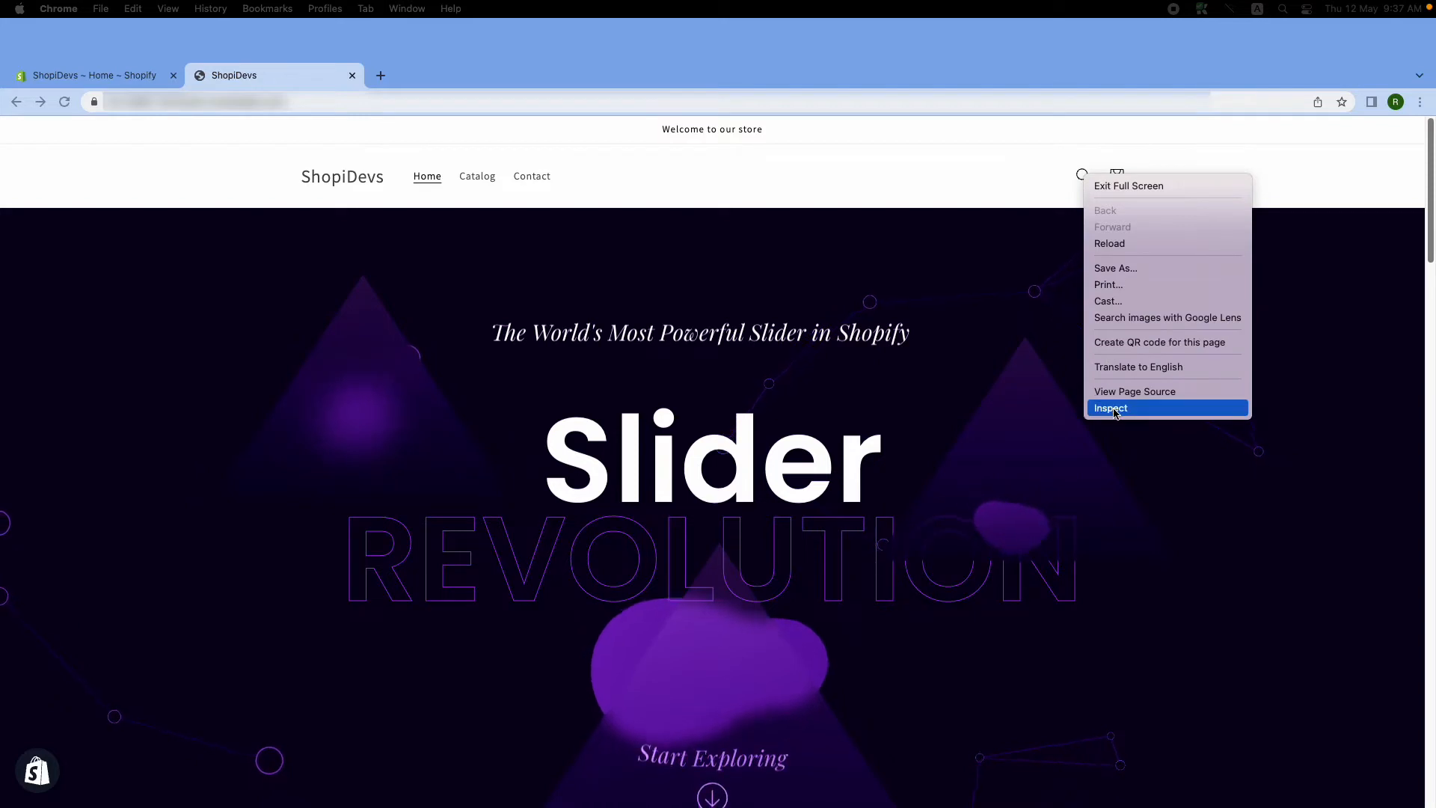
left_click(1110, 408)
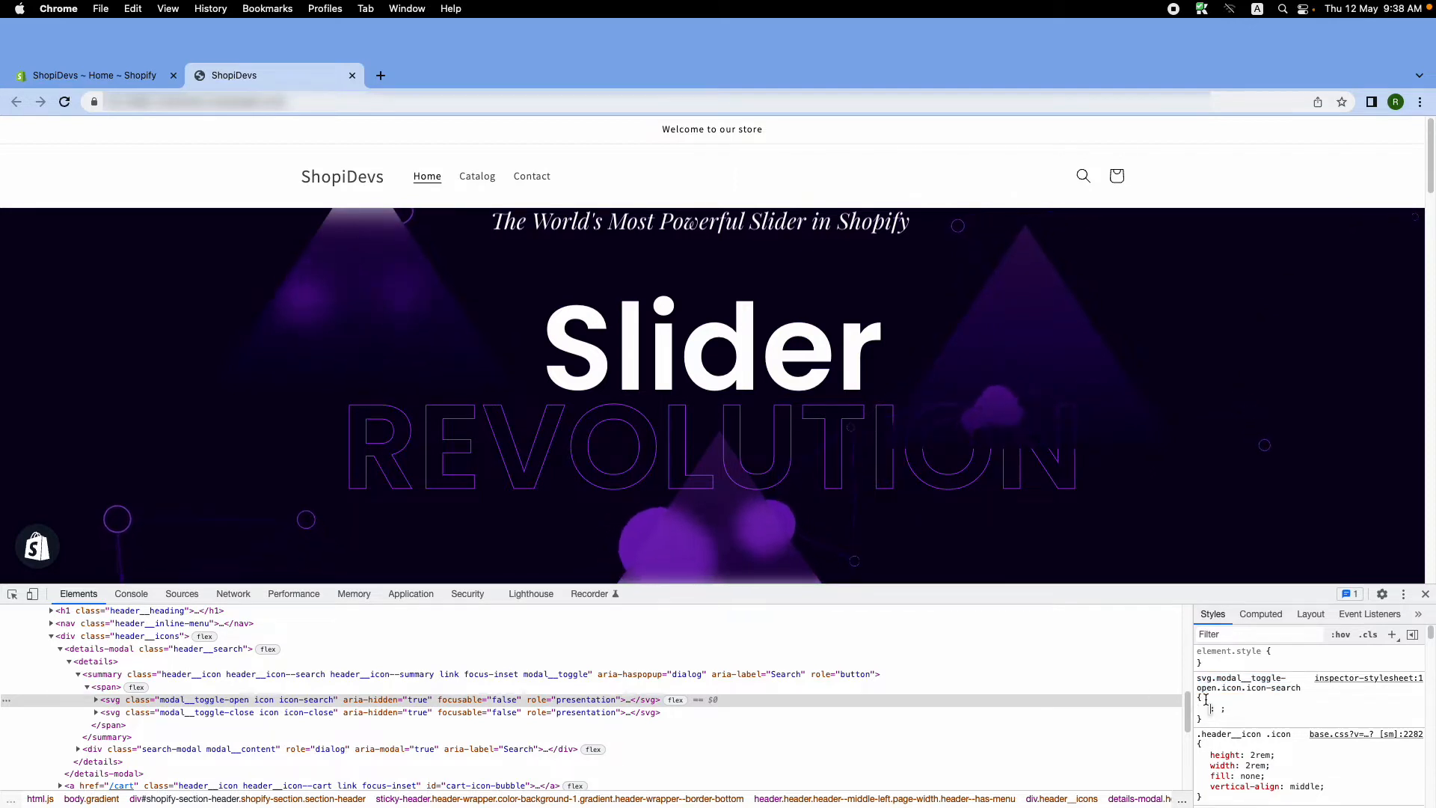
Add display: none !important to the svg icon-search rule so only the cart remains
left_click(1211, 708)
type("display: none !important;")
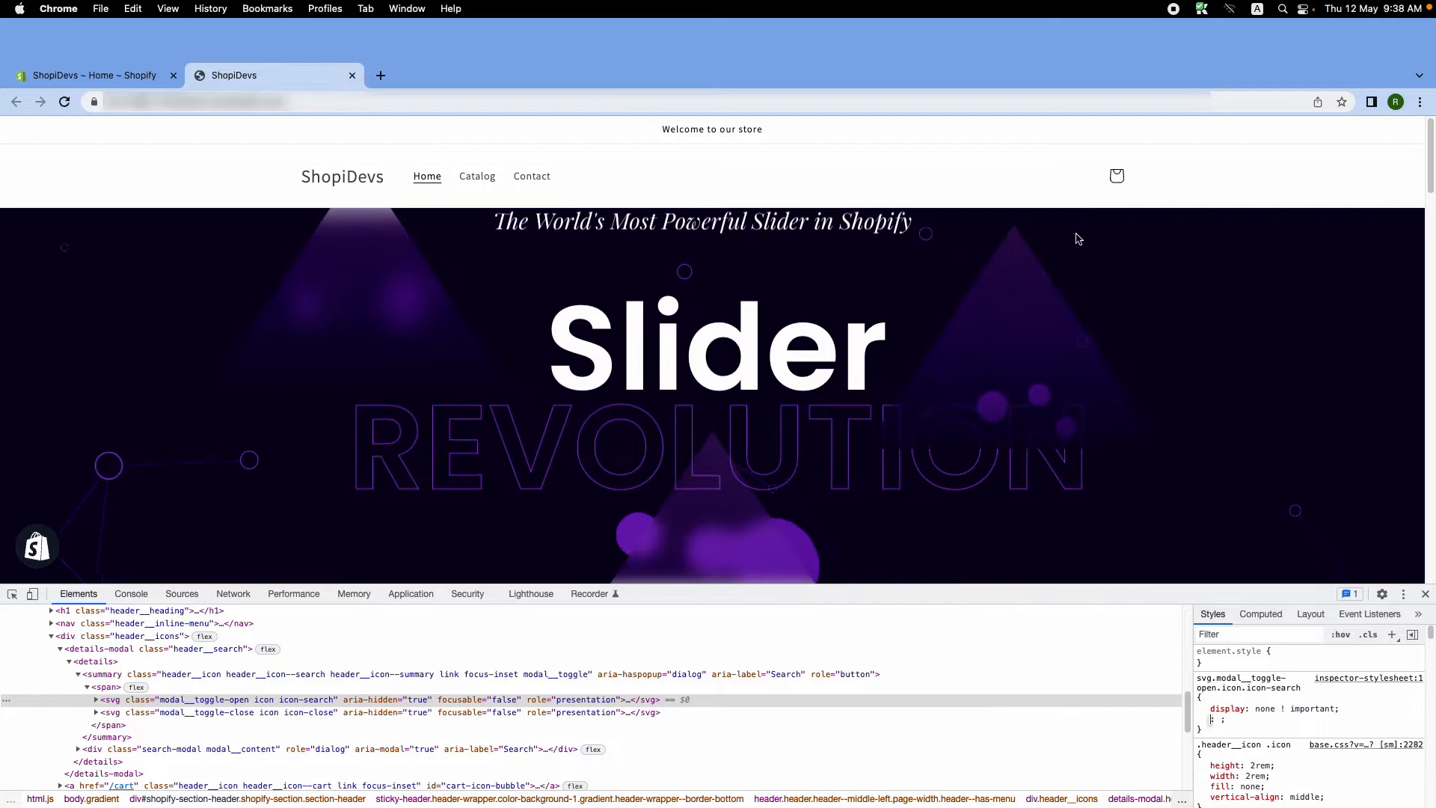
mouse_move(1047, 168)
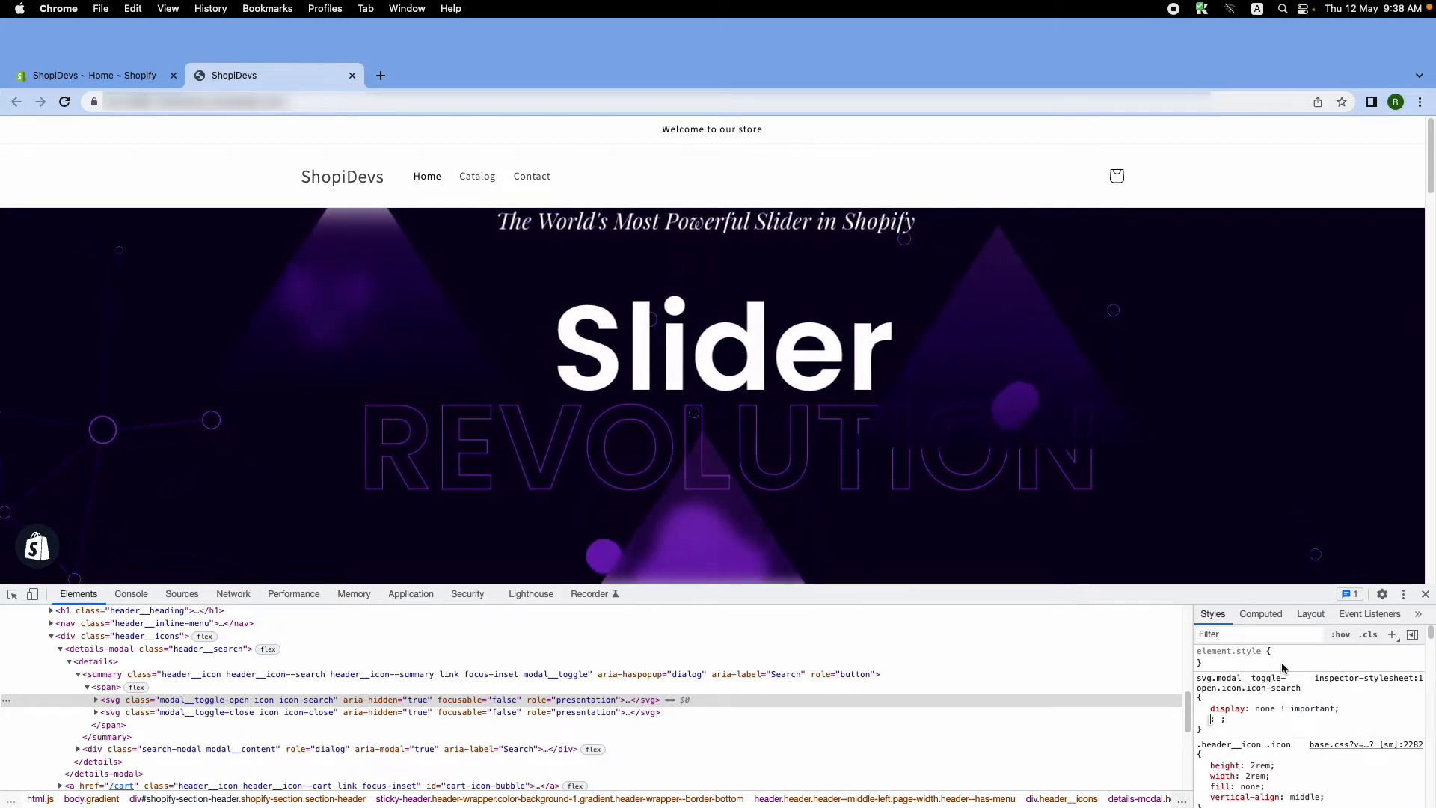
mouse_move(1257, 563)
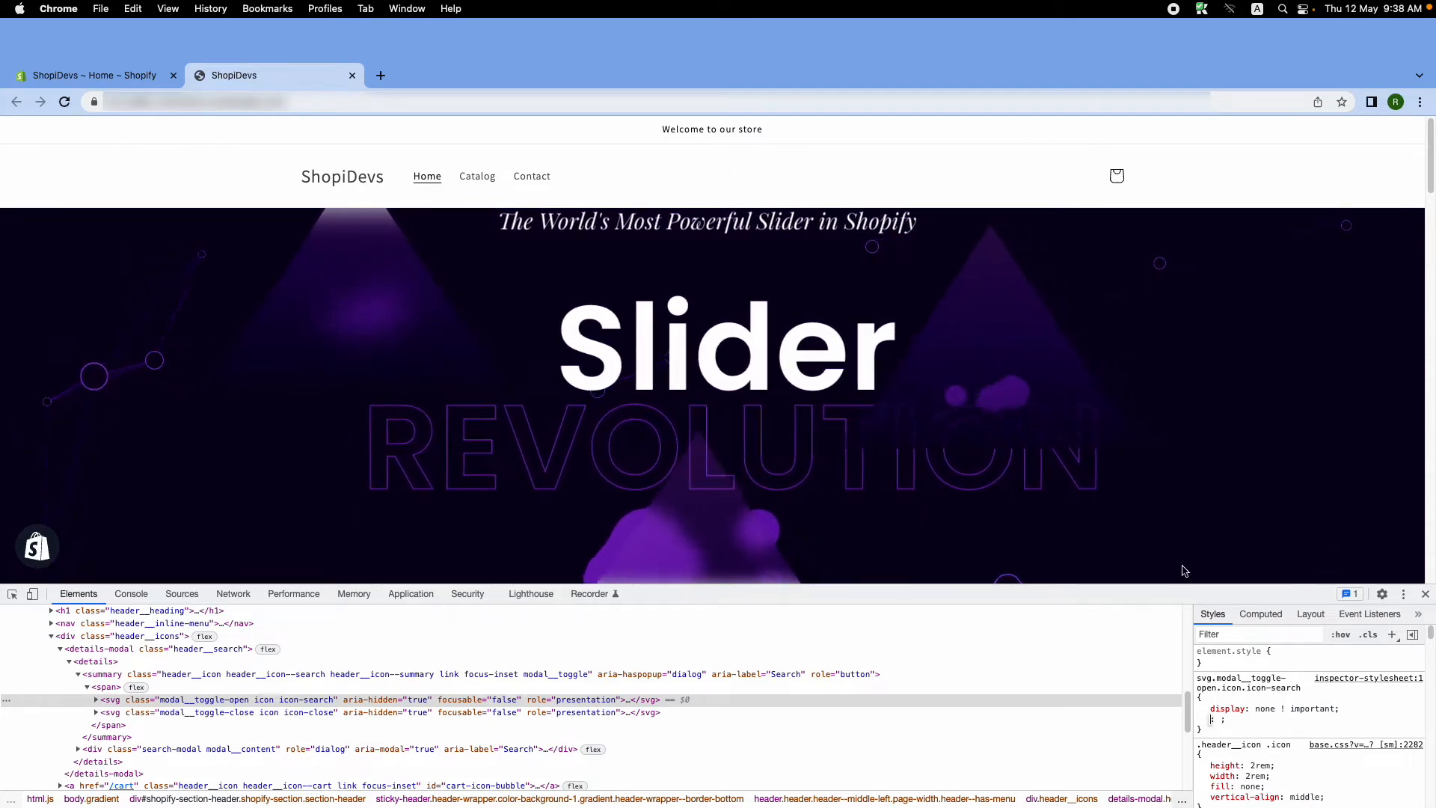
left_click(1201, 708)
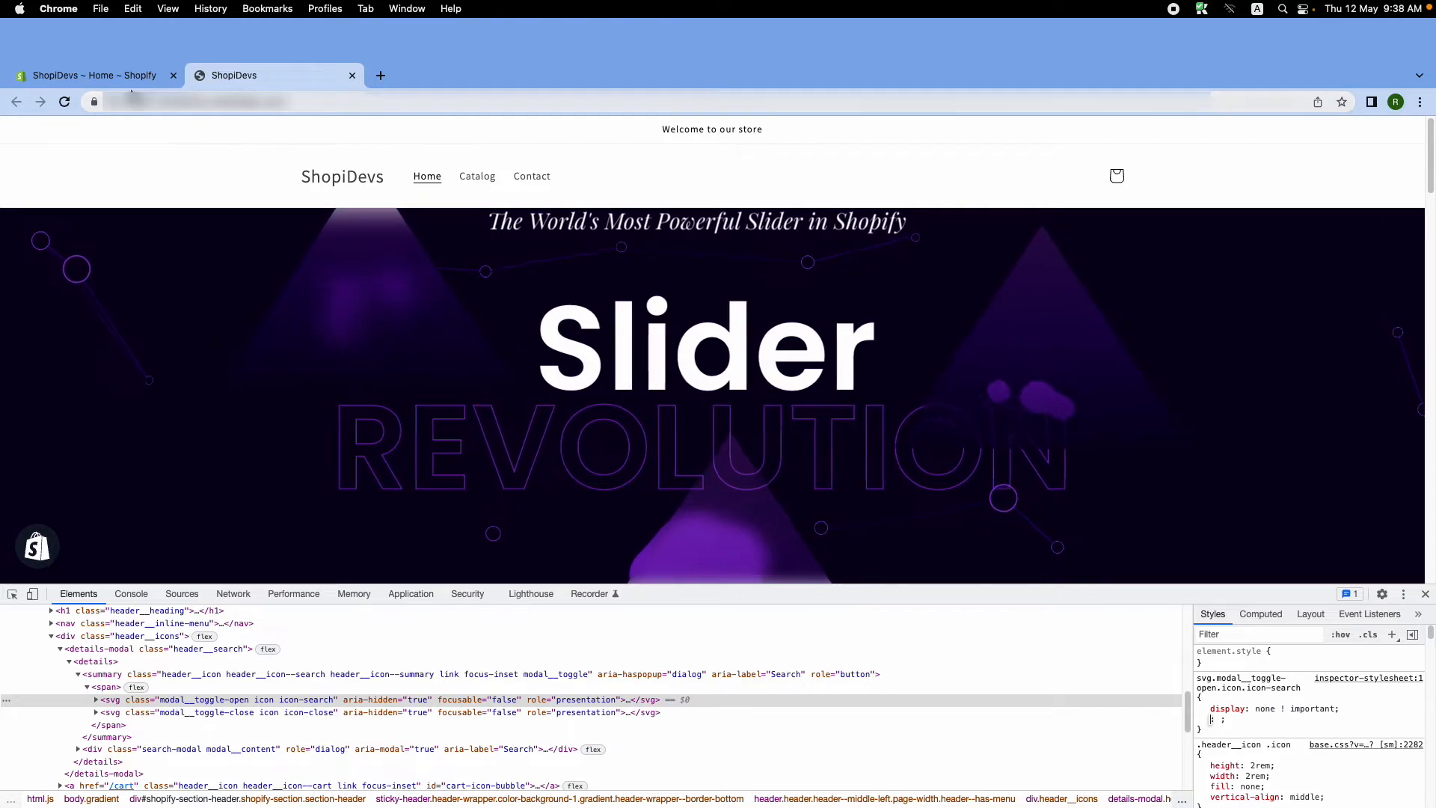
mouse_move(91, 75)
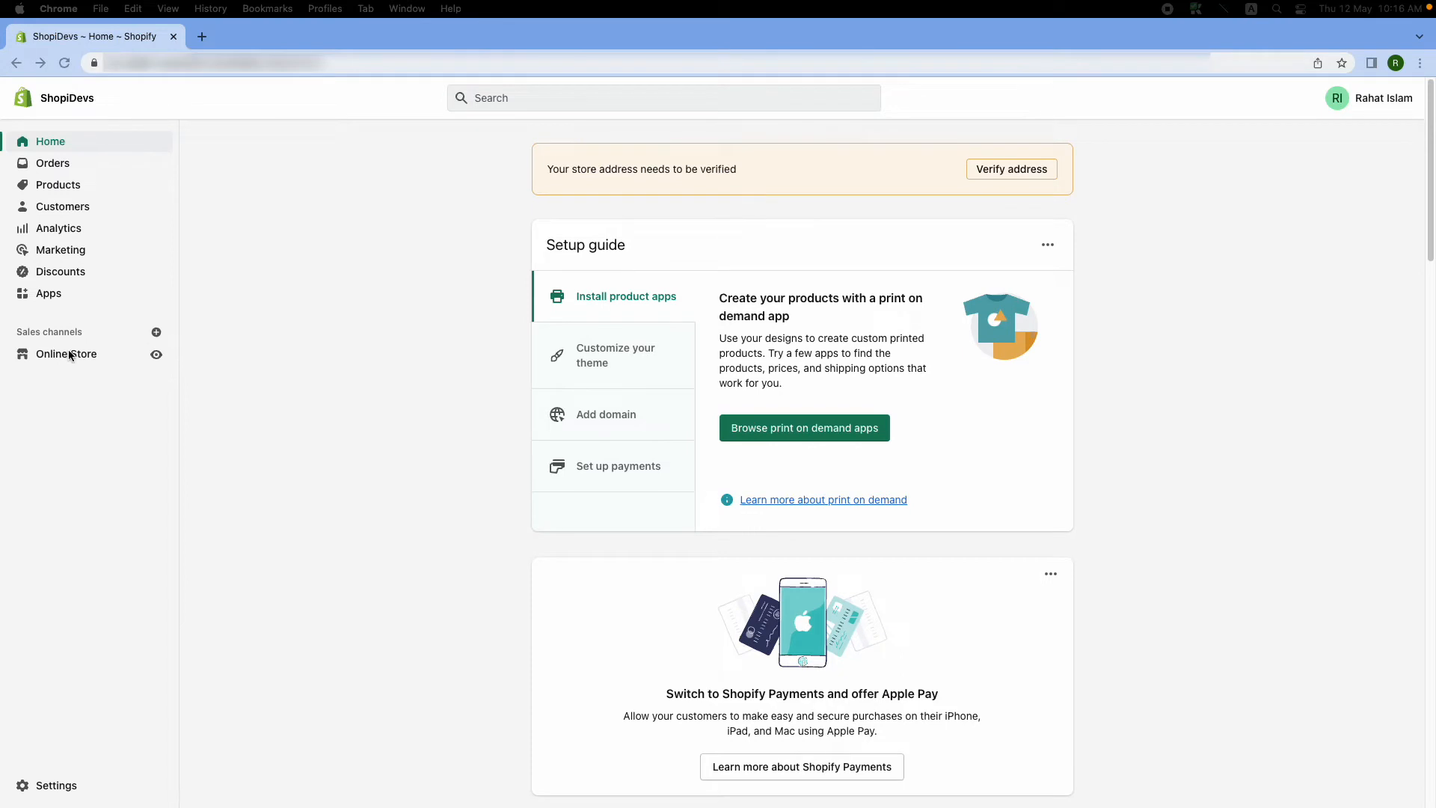
Reach Online Store > Themes and start Edit code on Dawn with file search active
left_click(65, 354)
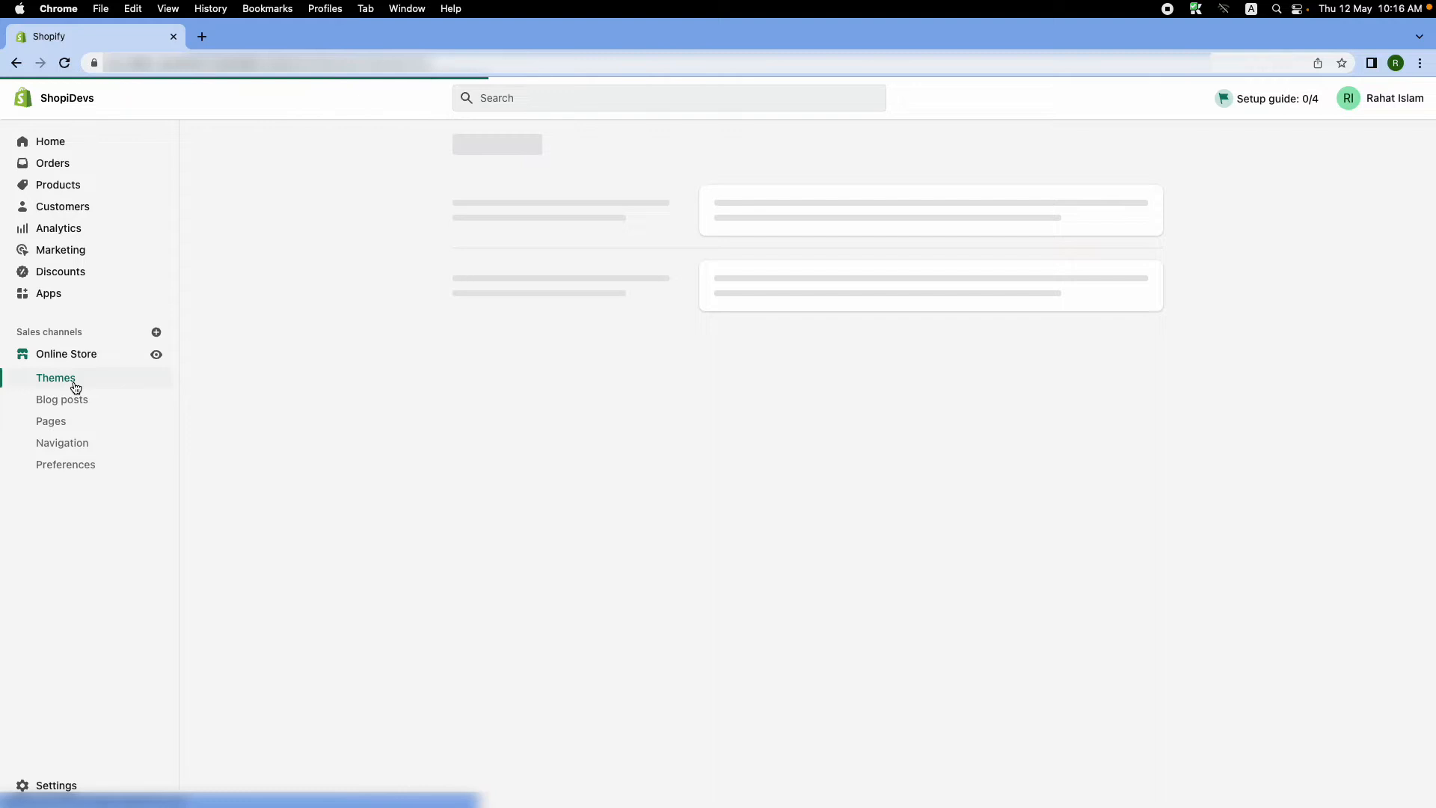
left_click(55, 377)
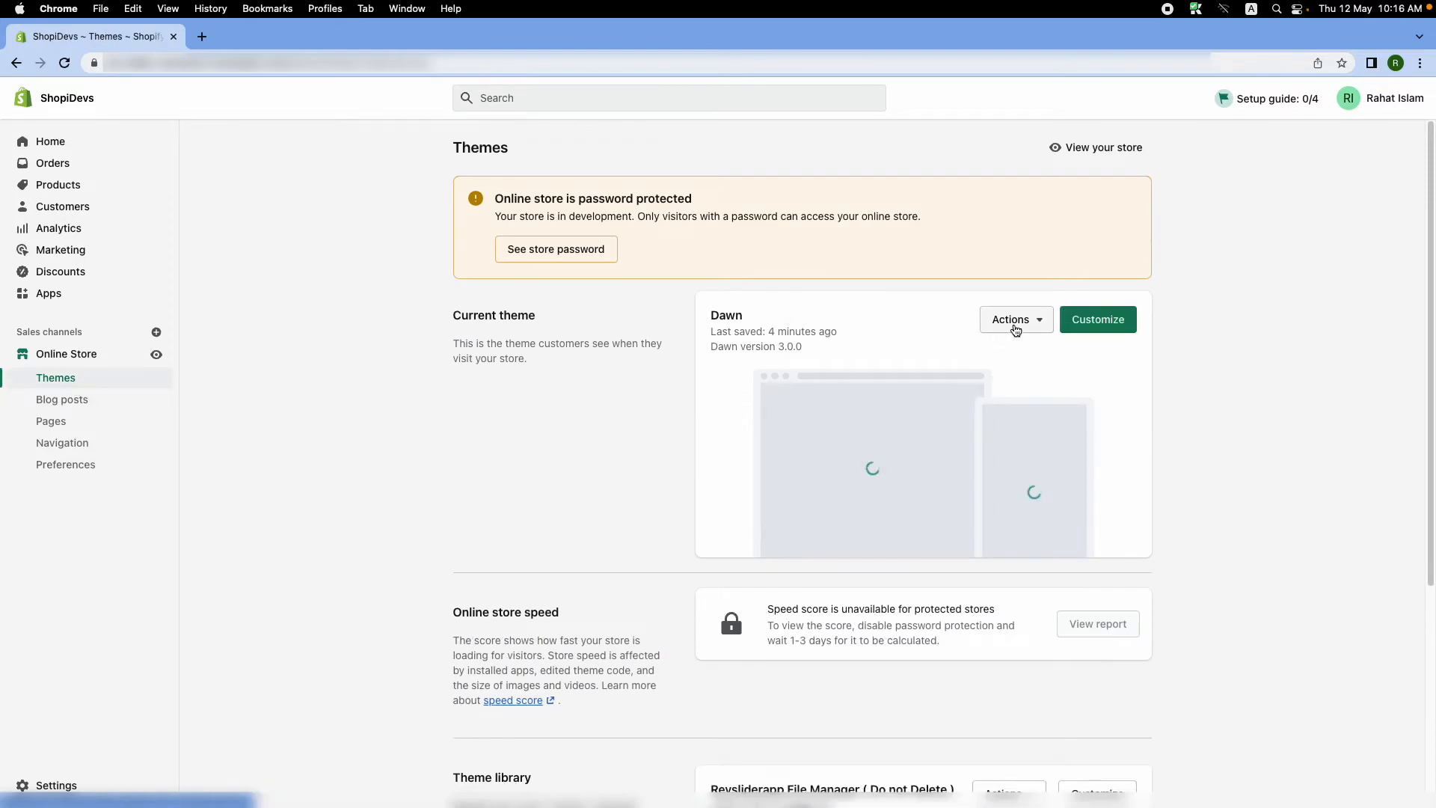
left_click(1011, 318)
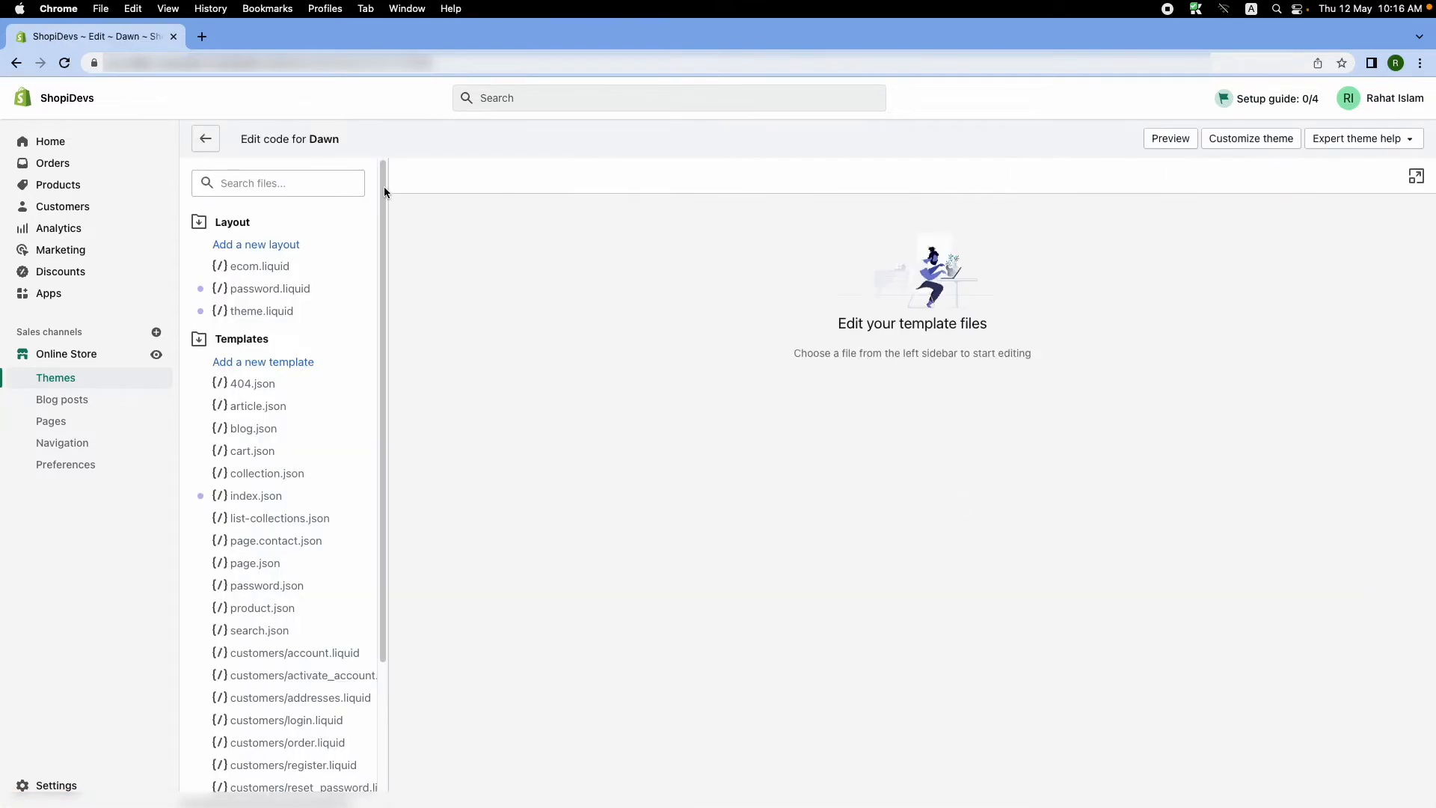
left_click(278, 182)
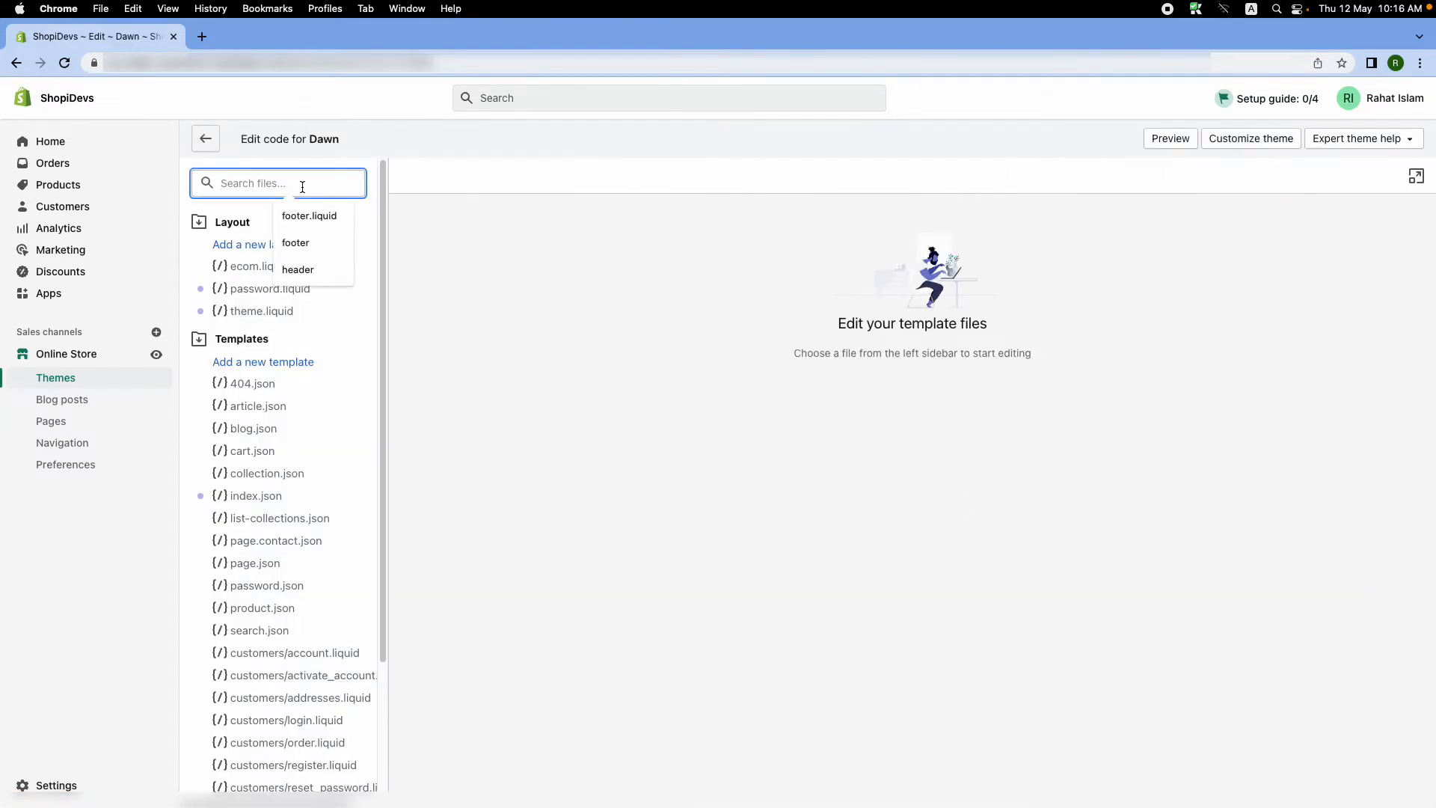
Find and load base.css, scrolling to its end
type("base")
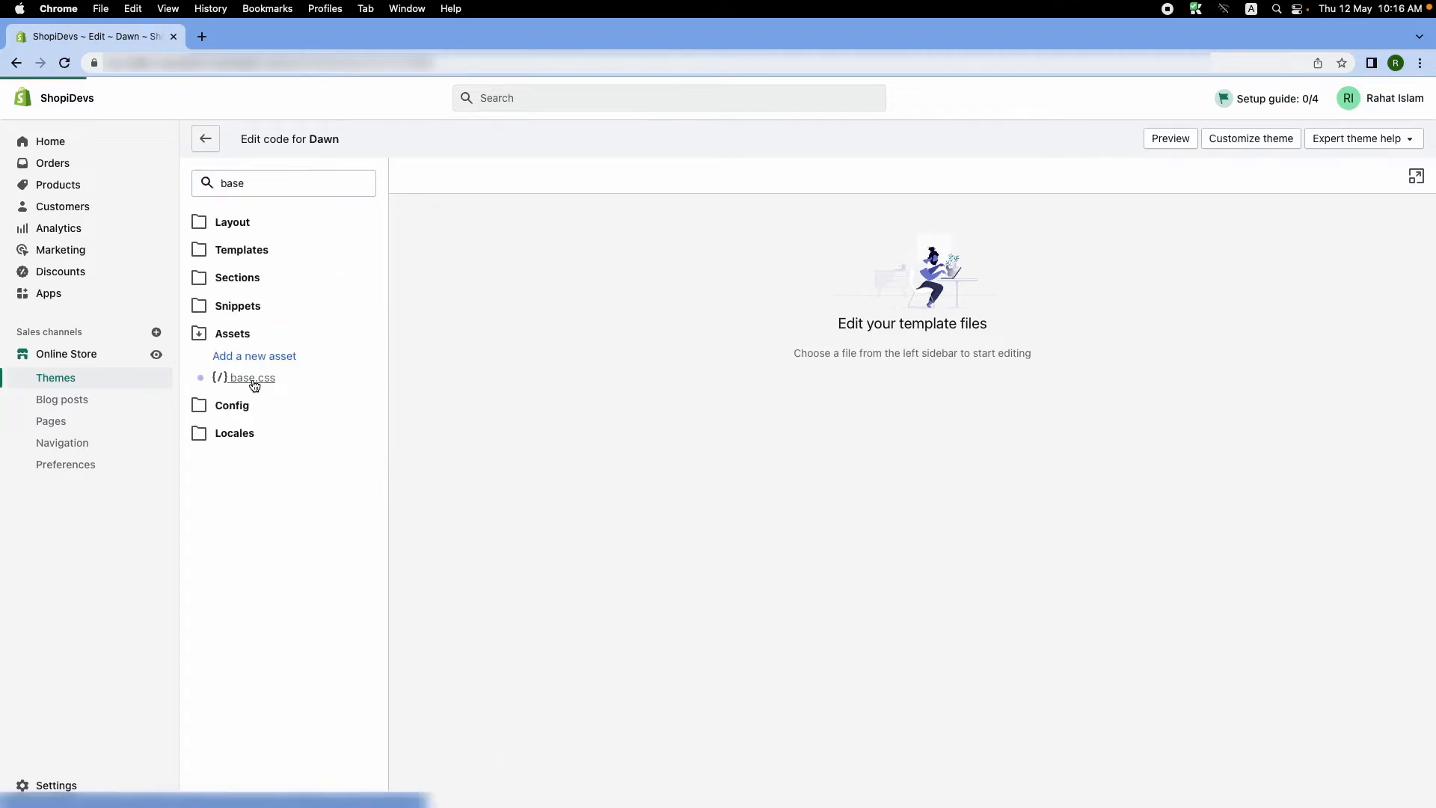
left_click(251, 377)
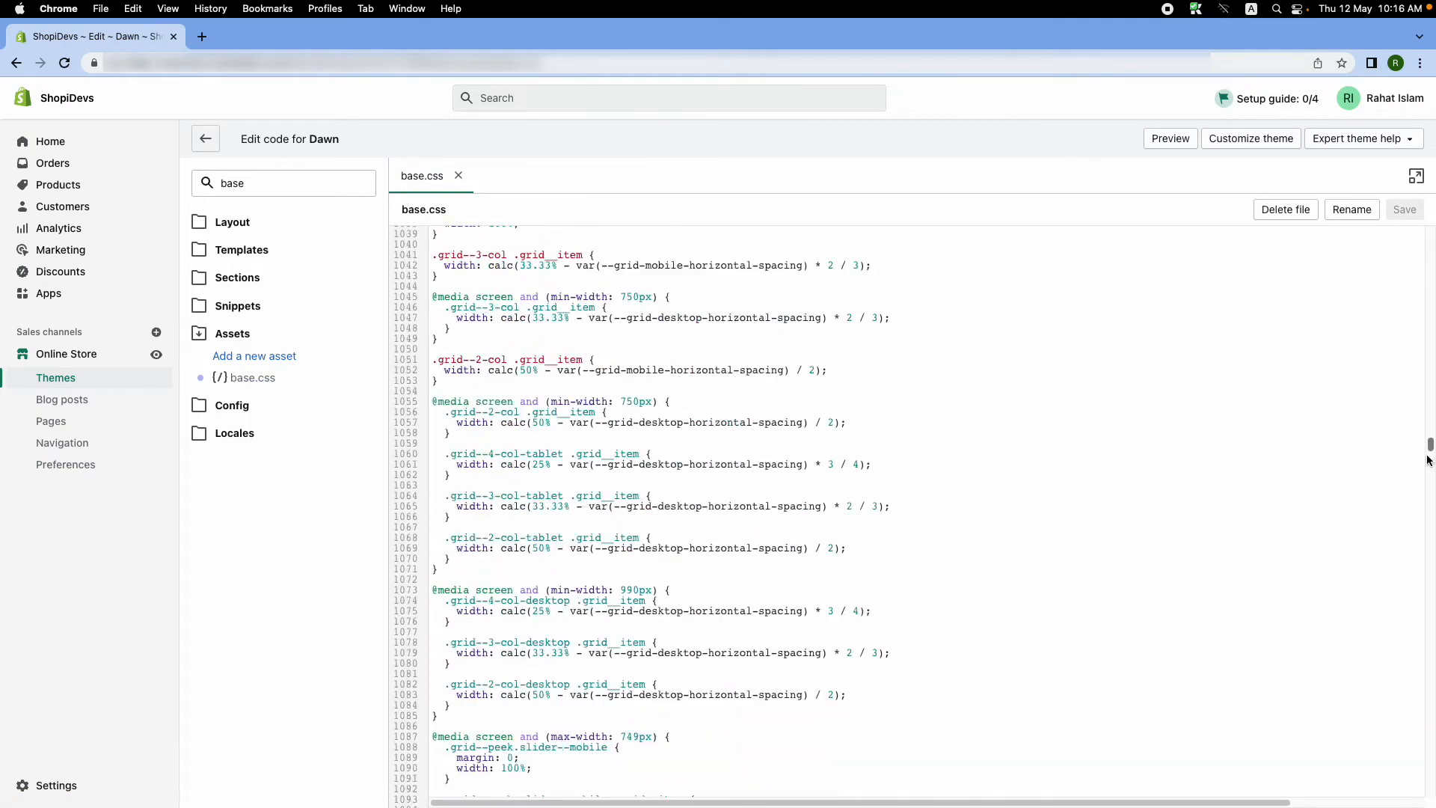
scroll("down", 3)
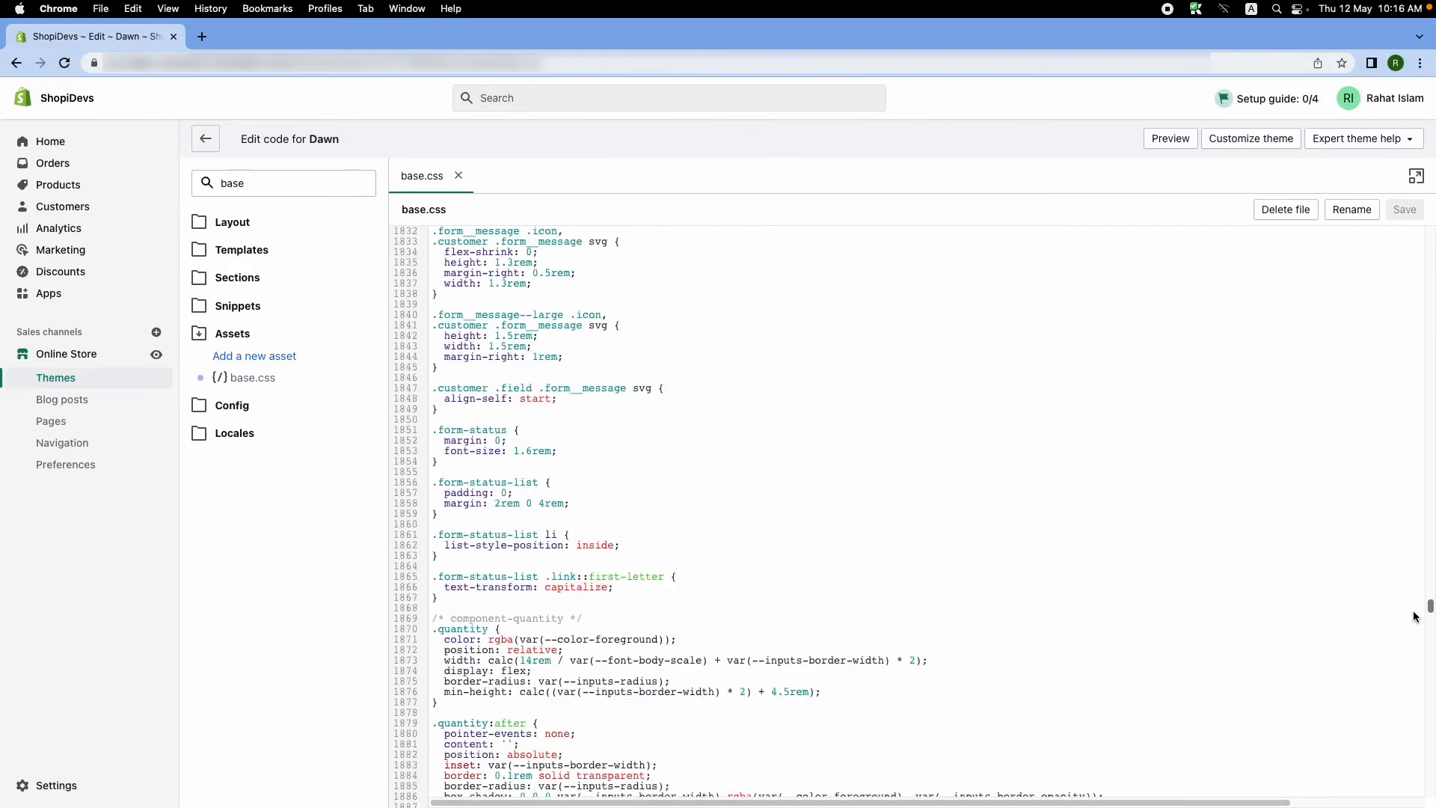
scroll("down", 3)
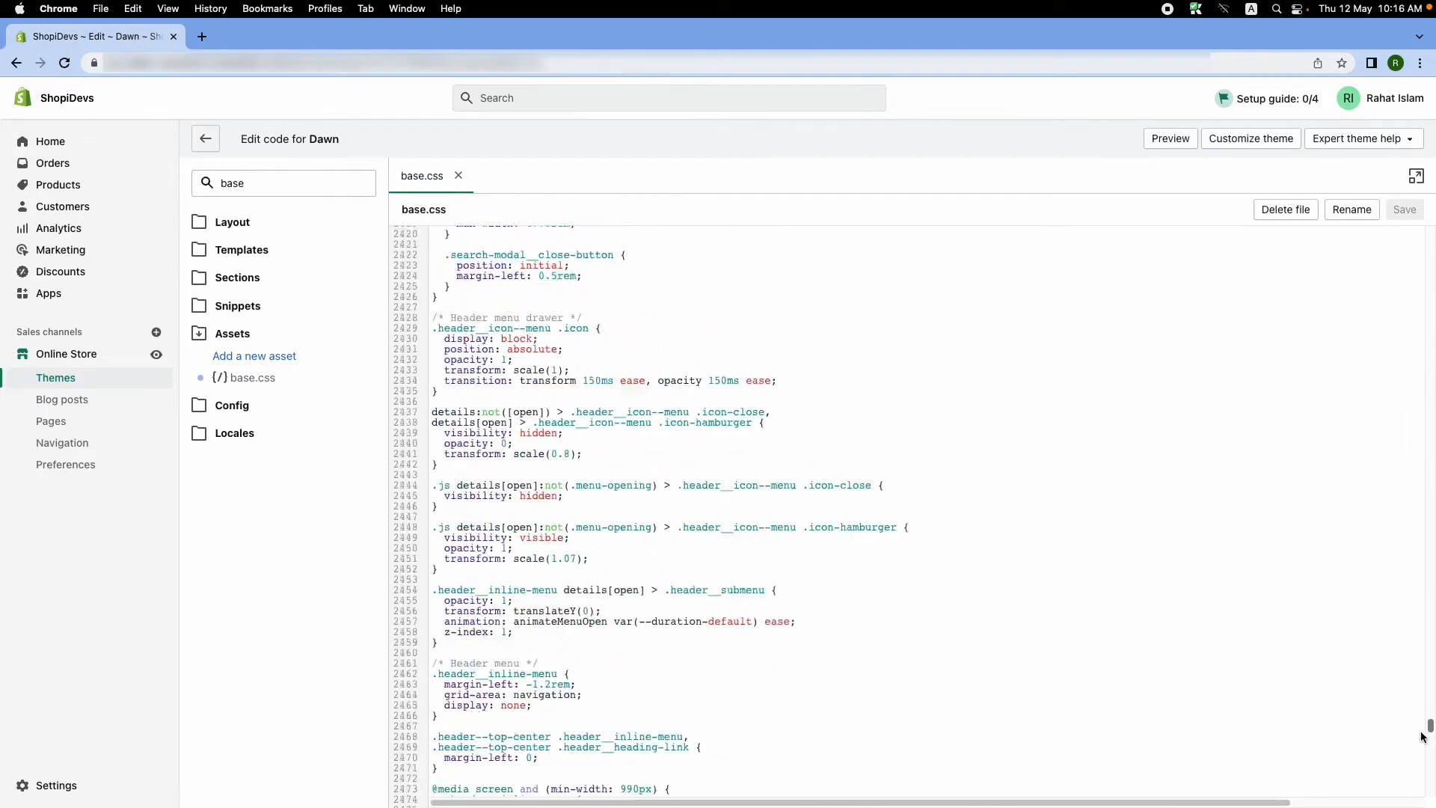
scroll("down", 3)
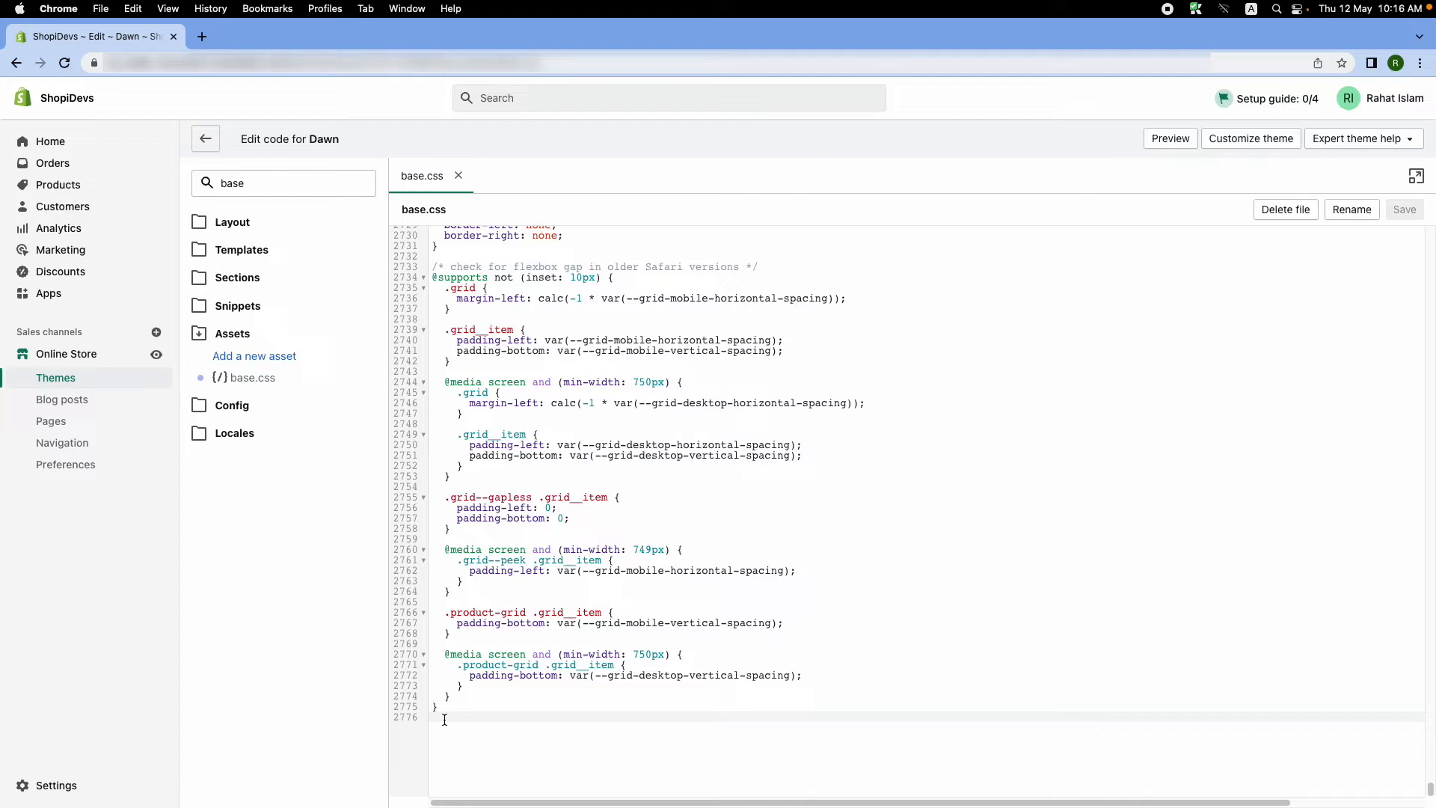
Append details-modal.header__search { display: none !important; }, save, and return to the storefront
type("details-modal.header__search { display: none !important; }")
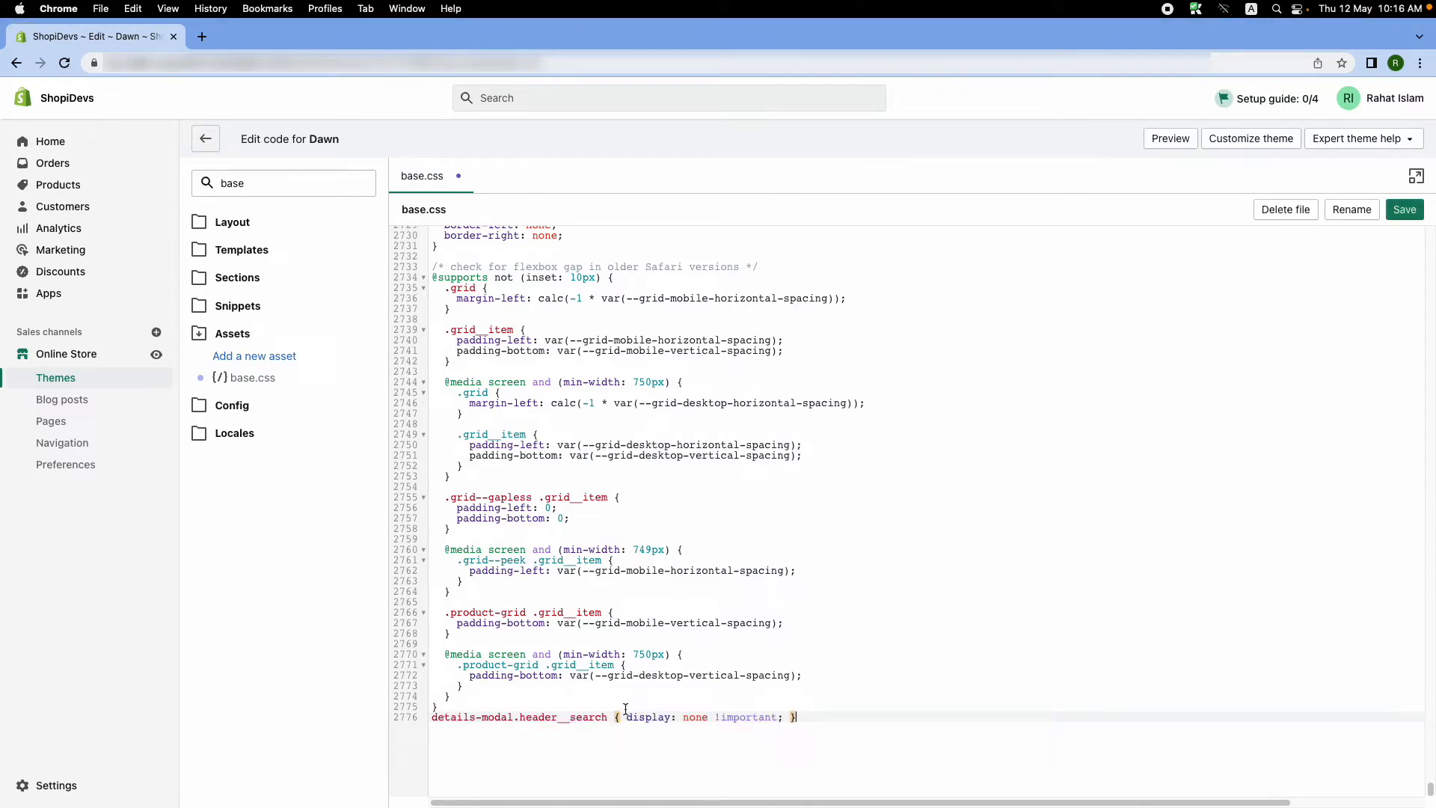
mouse_move(983, 411)
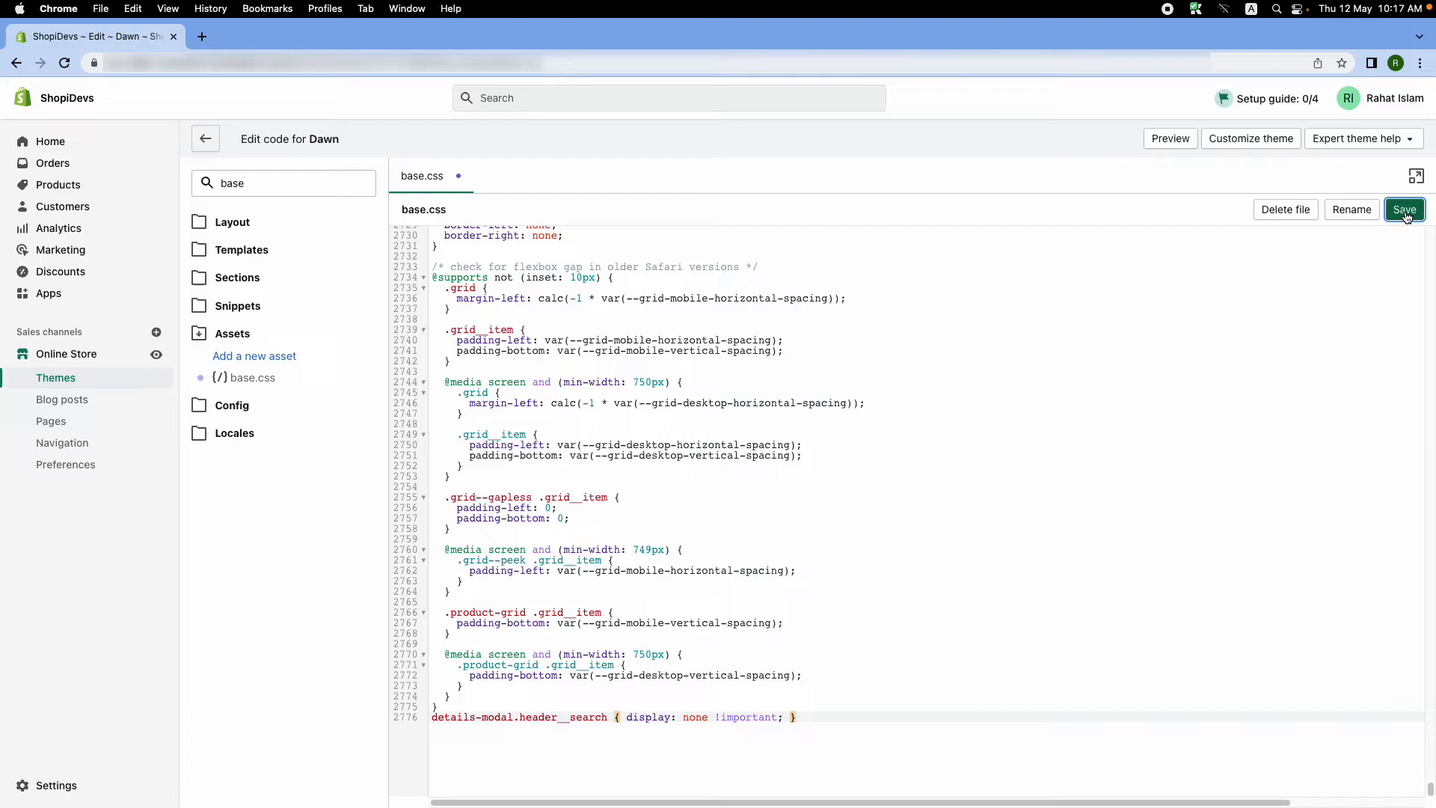
left_click(1403, 208)
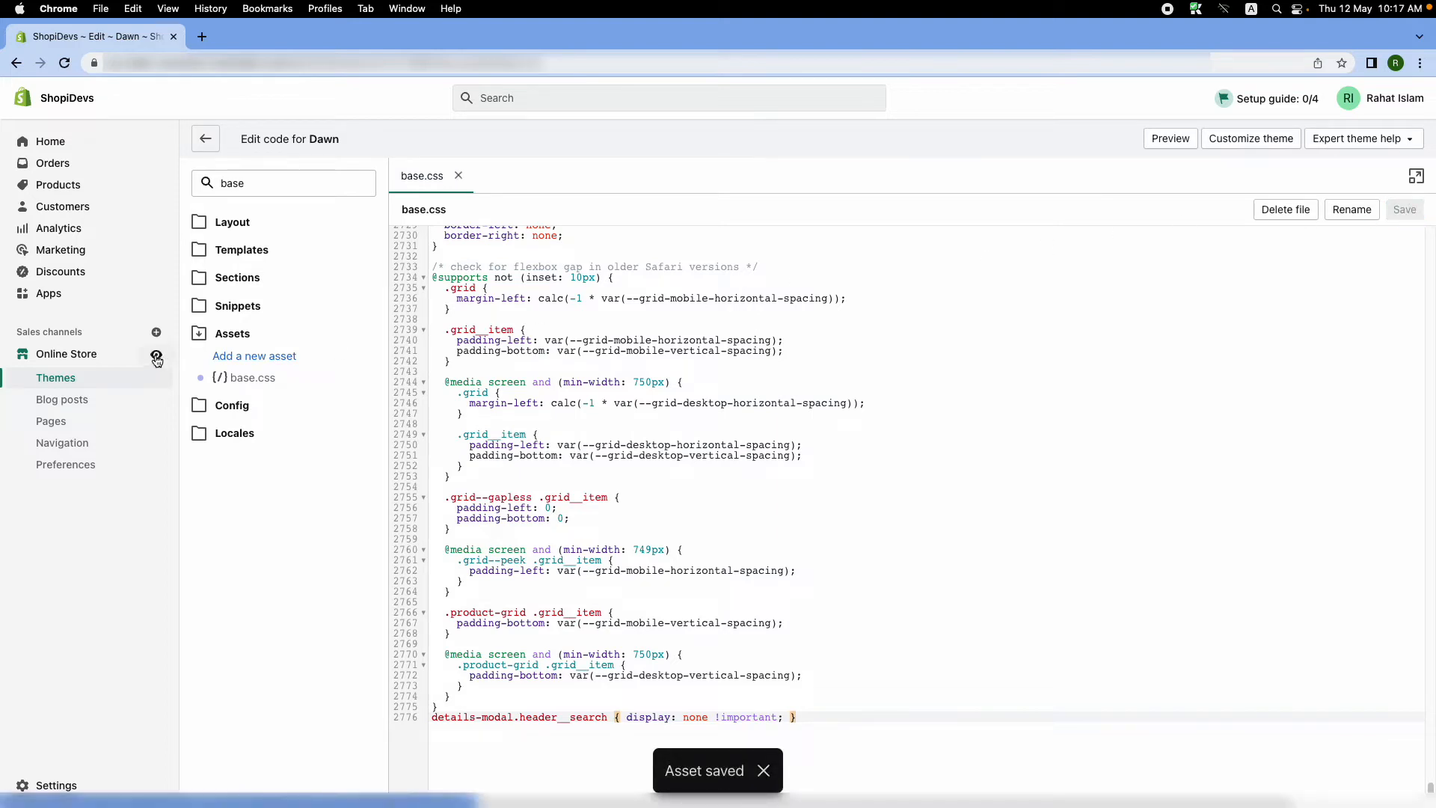
left_click(1169, 138)
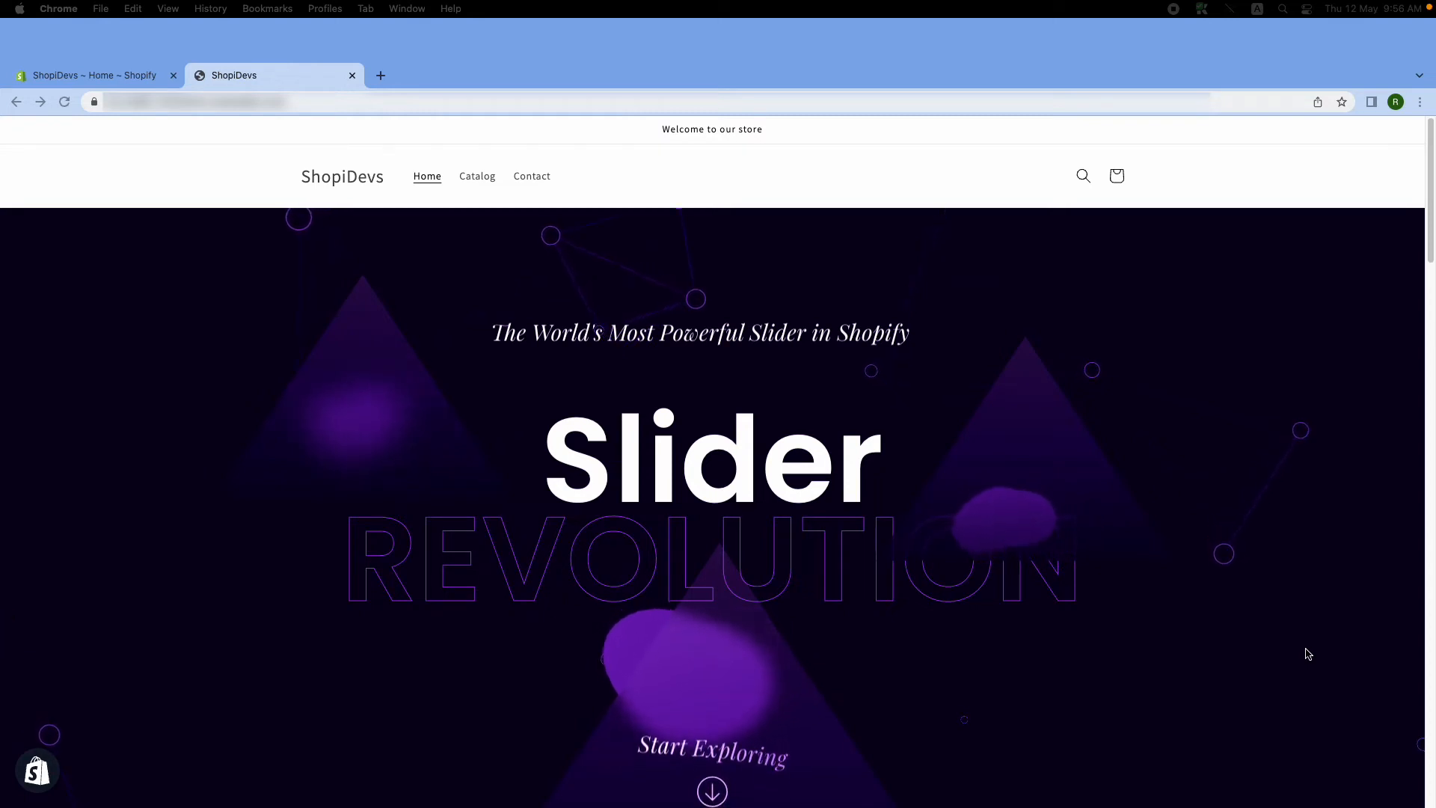
mouse_move(1121, 400)
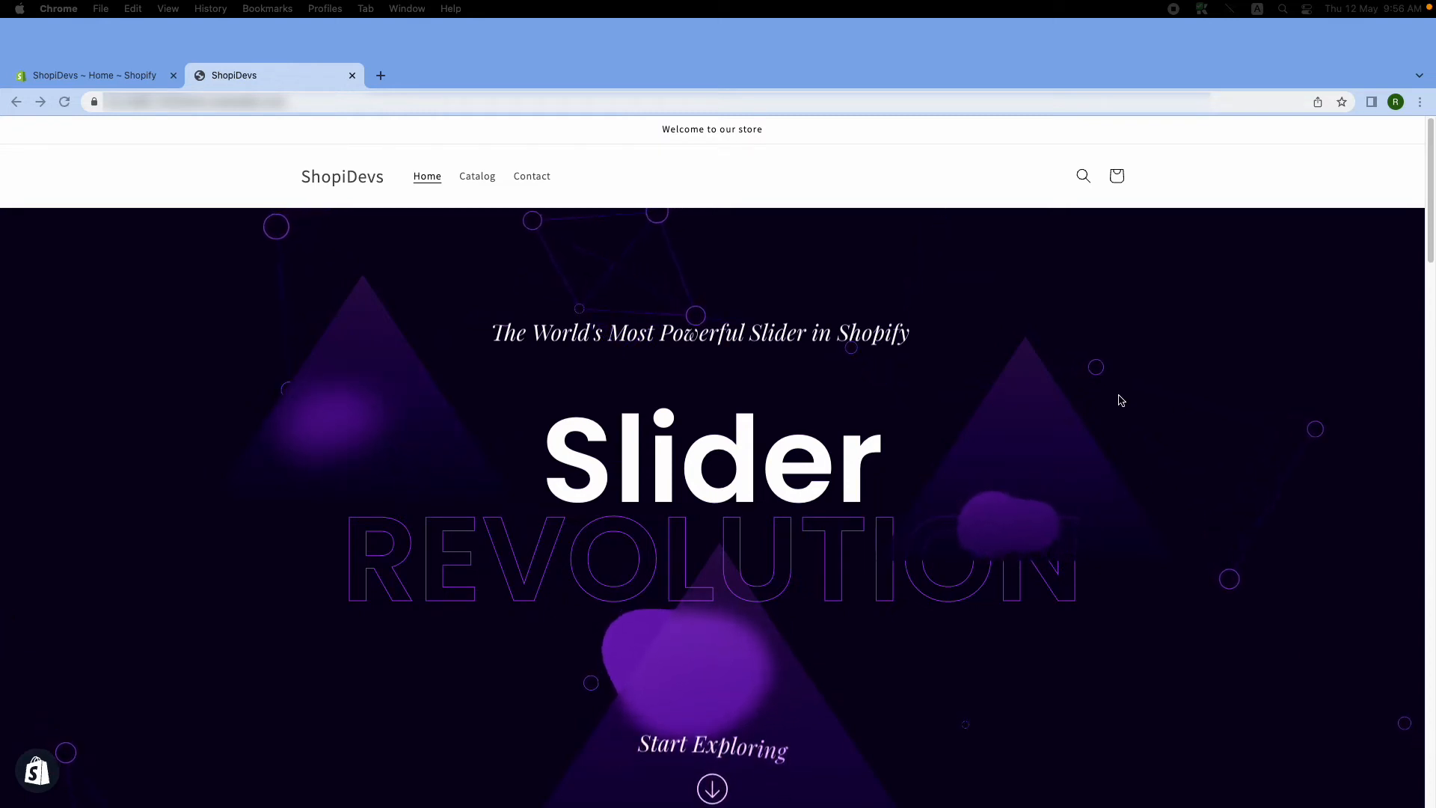
mouse_move(1171, 483)
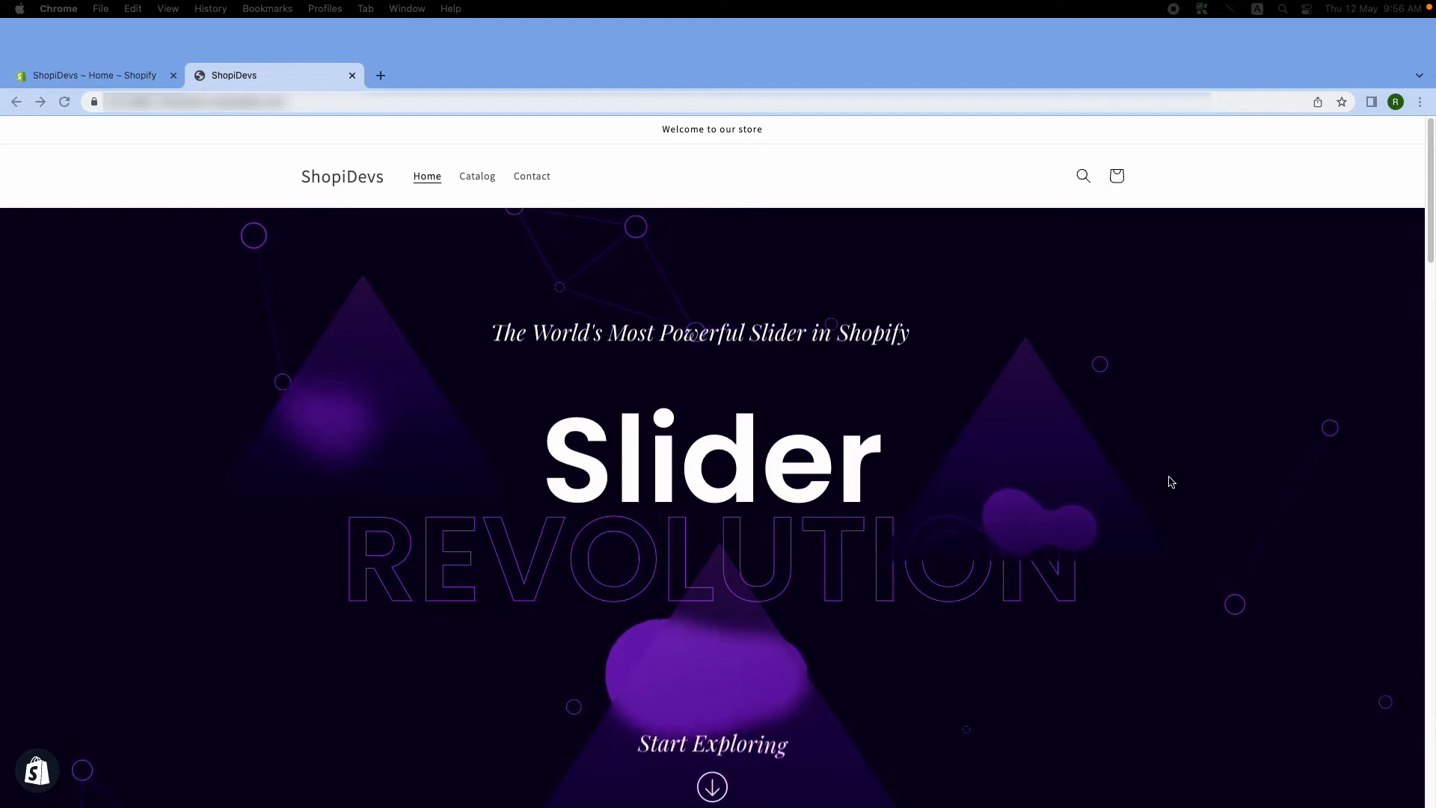
Inspect the header search icon to highlight its markup in the Elements panel
right_click(1080, 175)
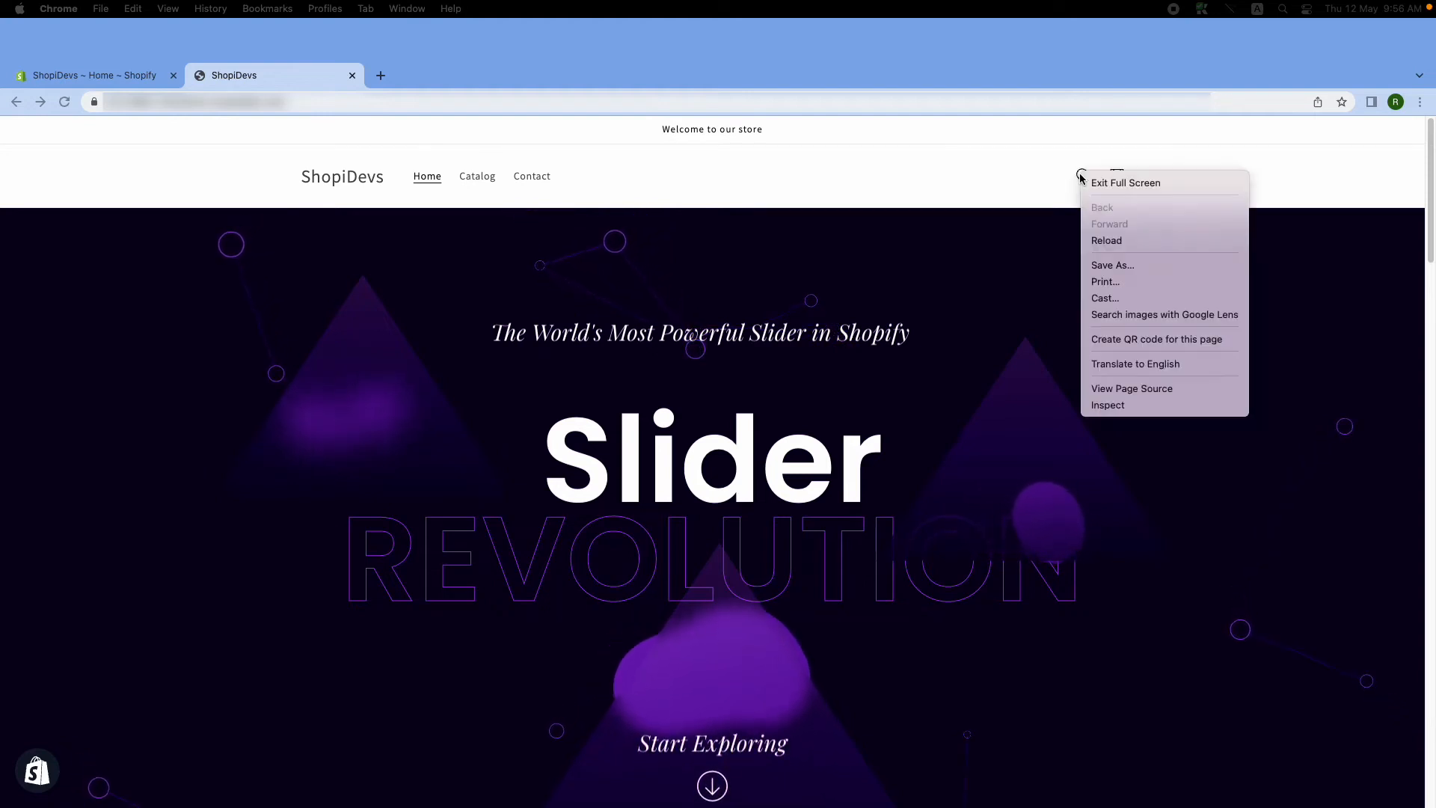
left_click(1117, 411)
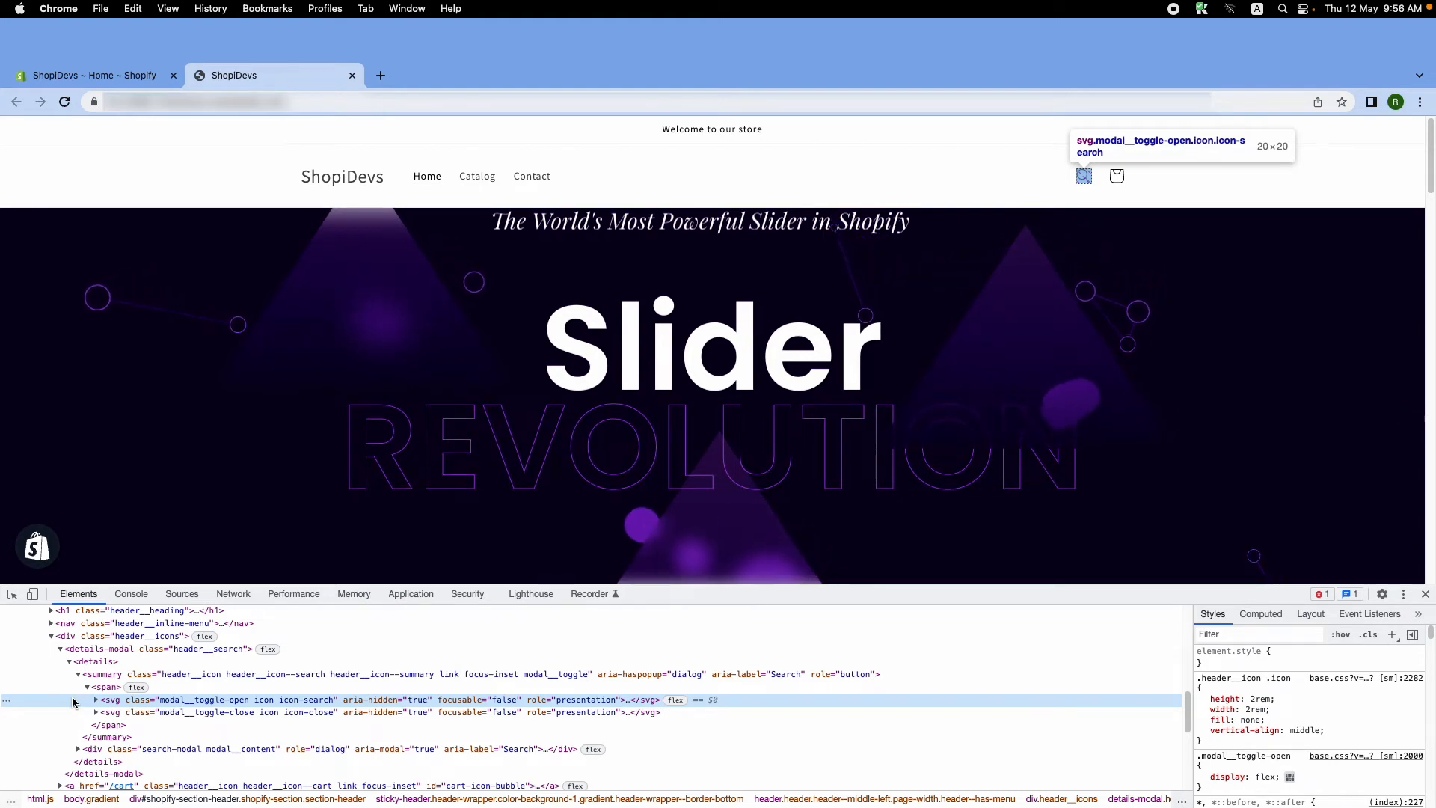
mouse_move(98, 674)
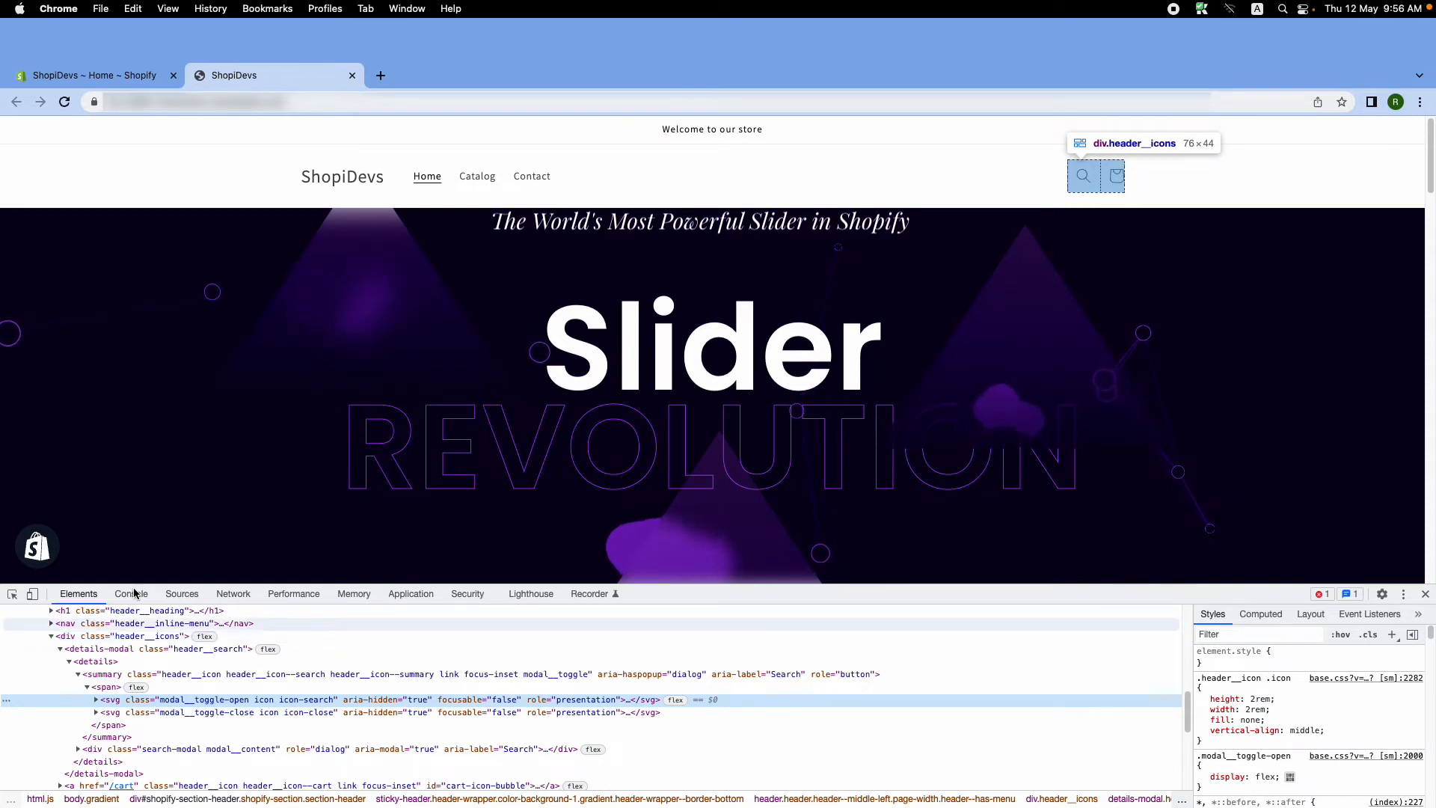
From the admin, go Online Store > Themes > Actions > Edit code on Dawn, with file search active
left_click(94, 75)
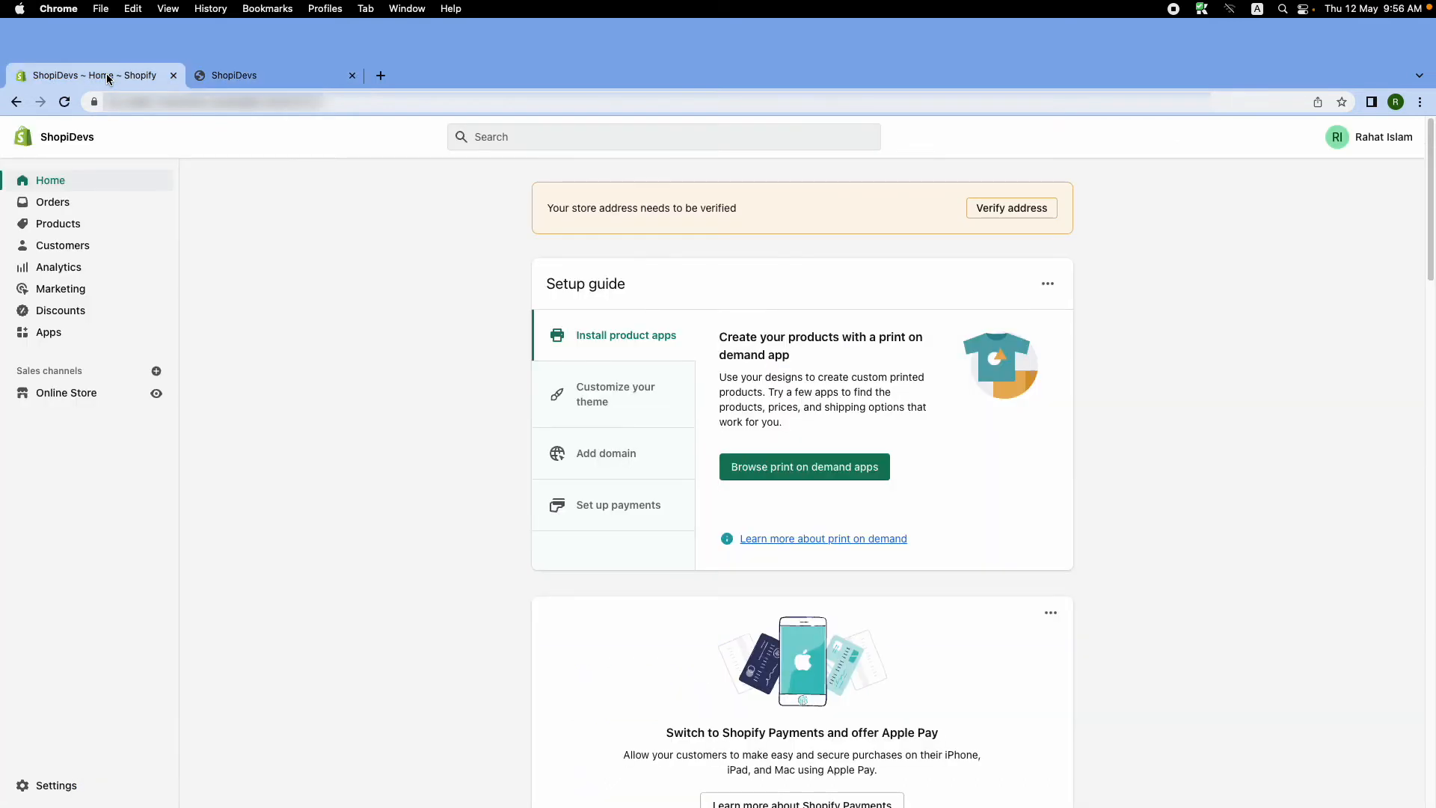
left_click(66, 392)
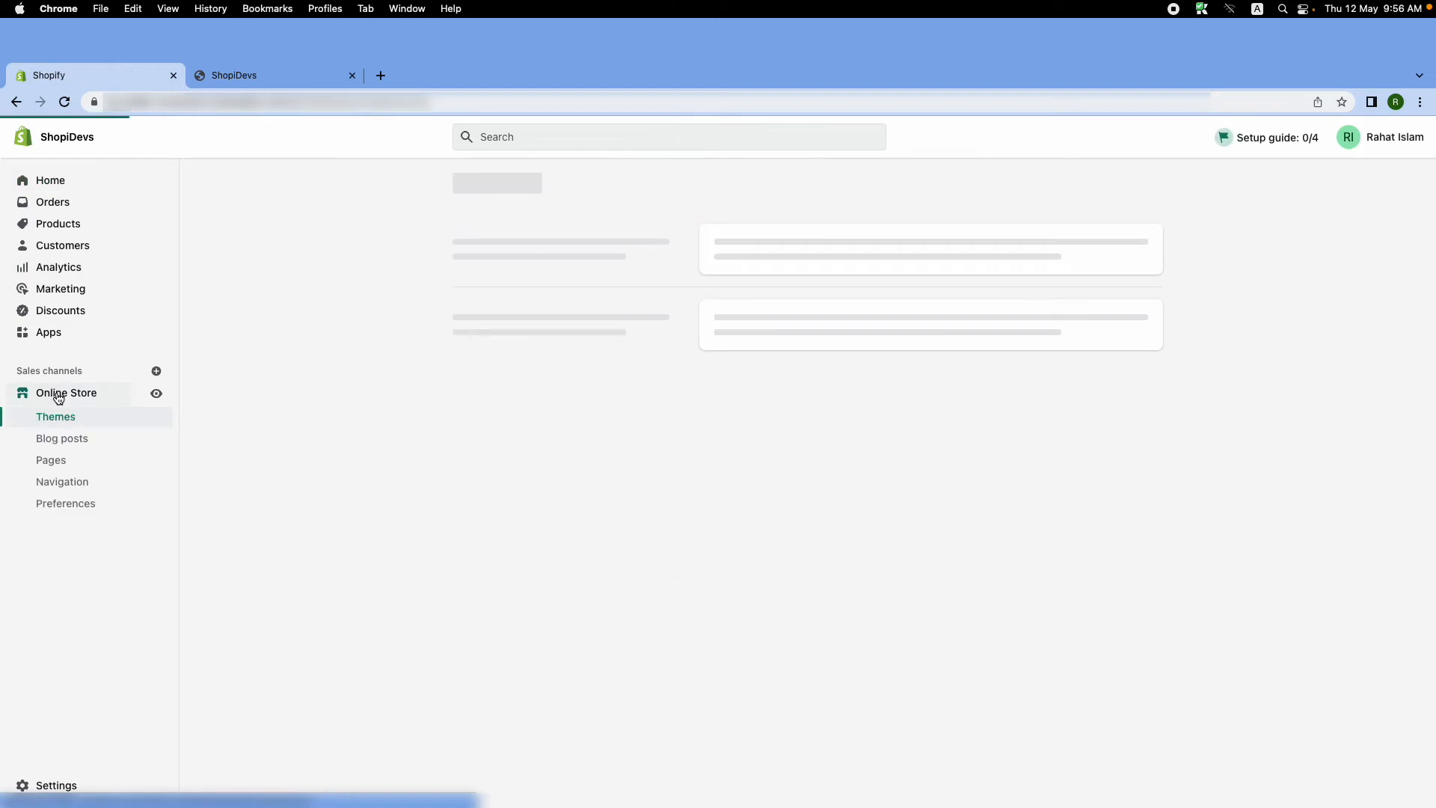
left_click(56, 417)
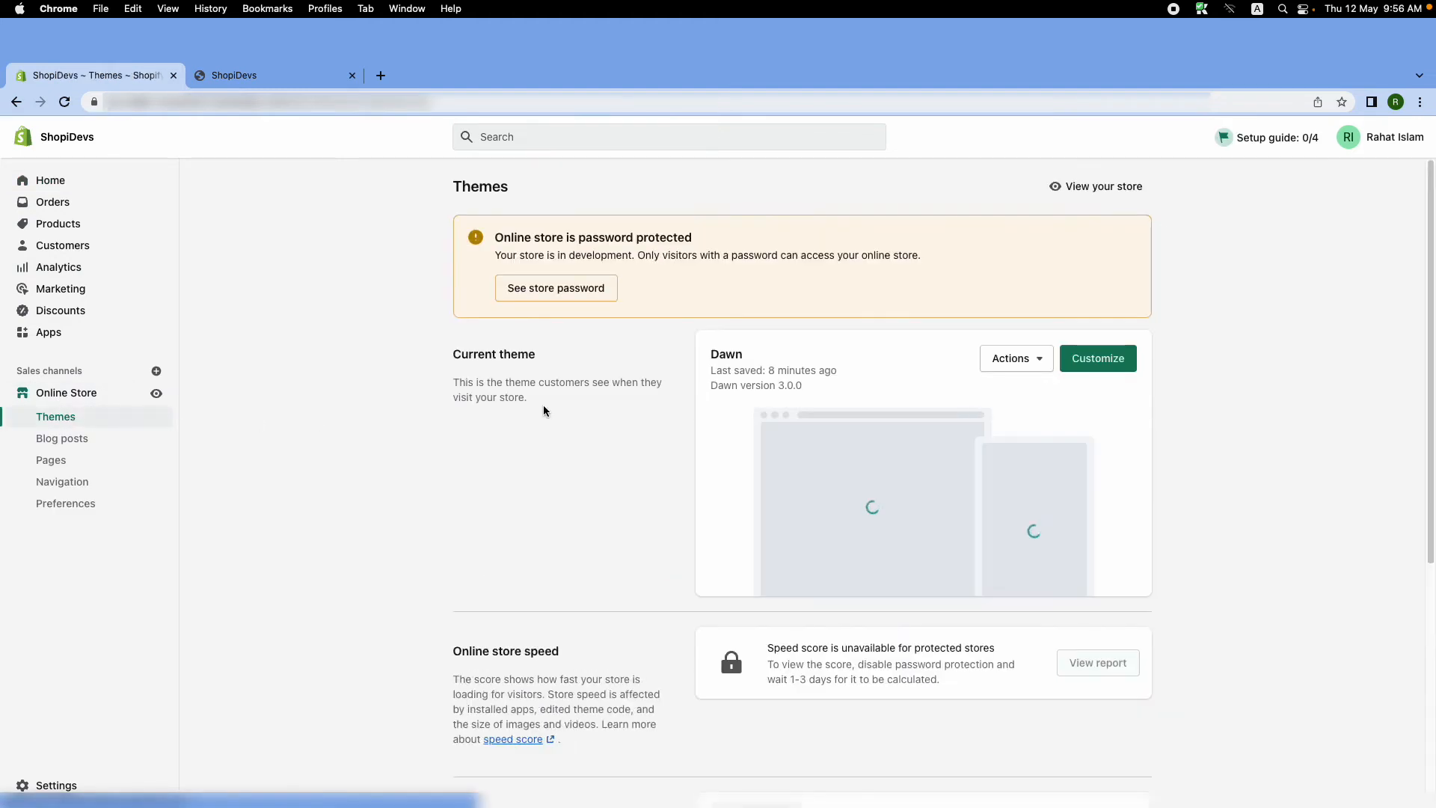
left_click(1015, 358)
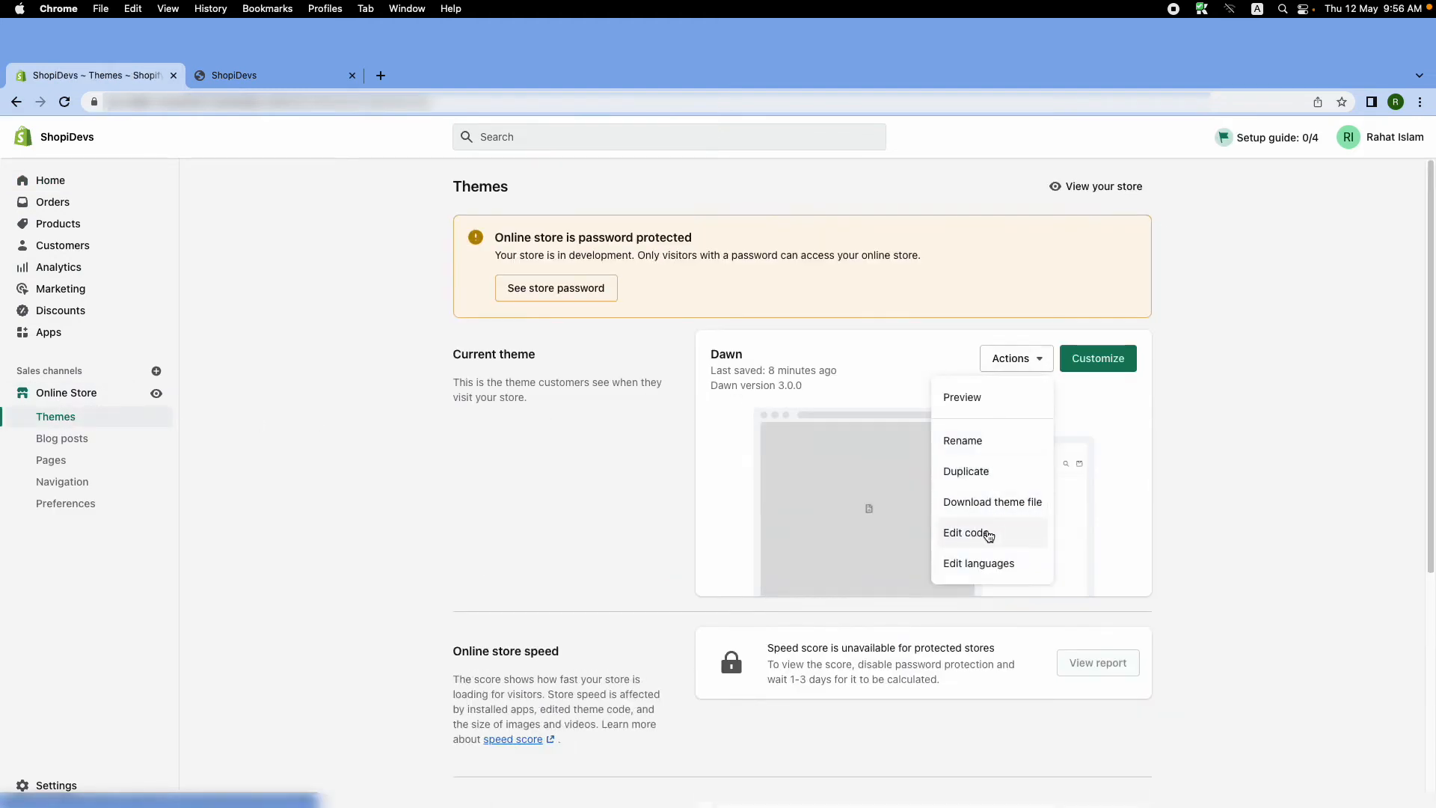
left_click(966, 533)
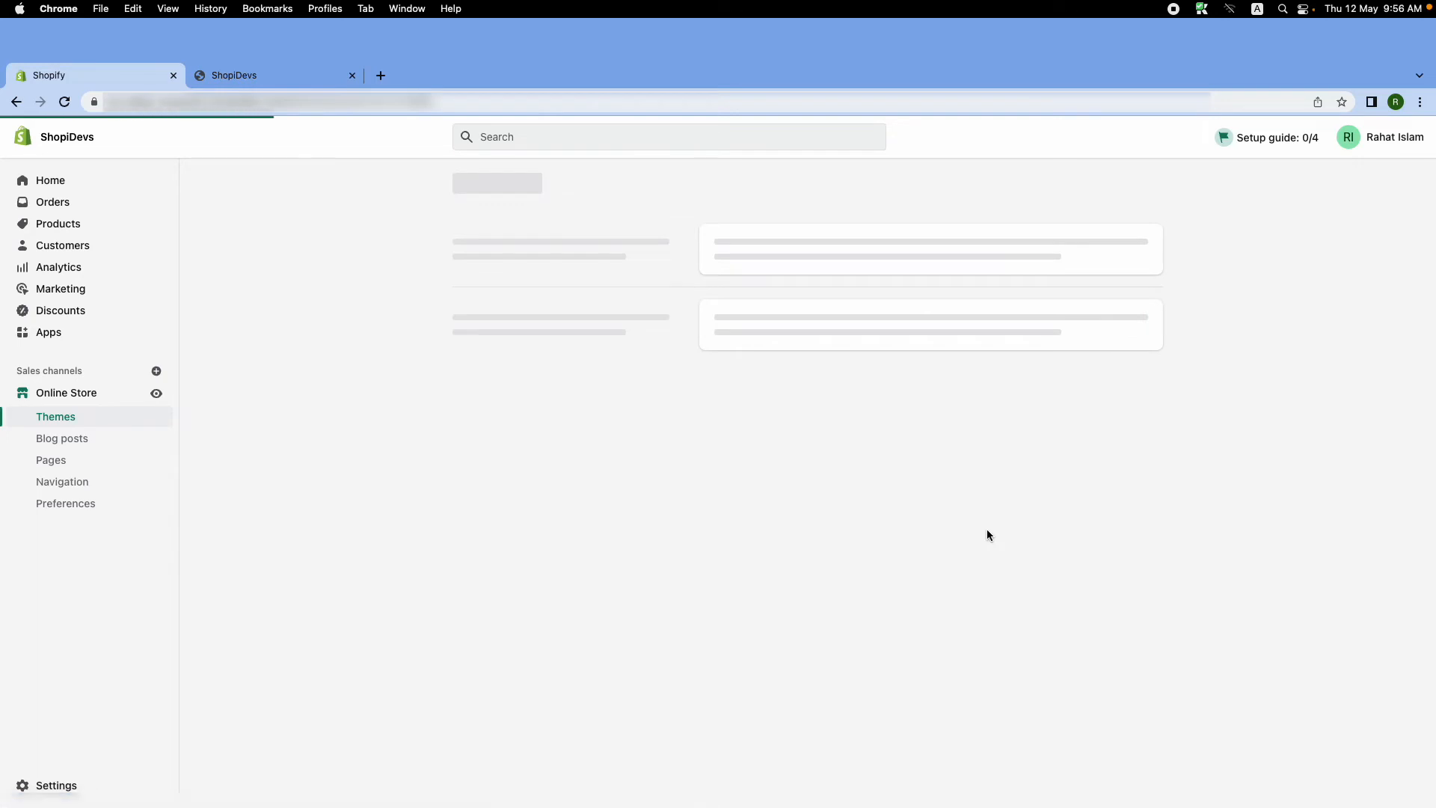
left_click(55, 416)
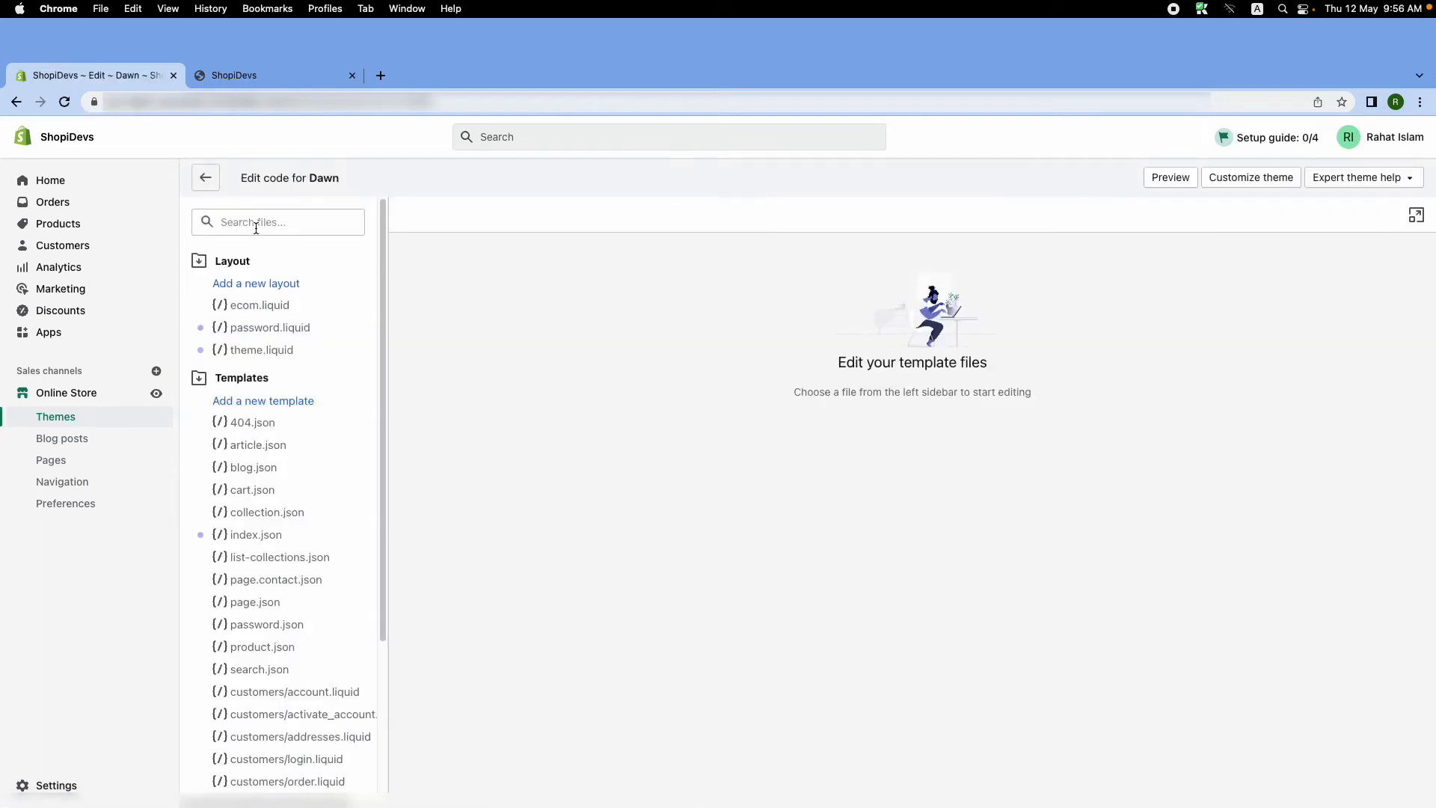
left_click(277, 221)
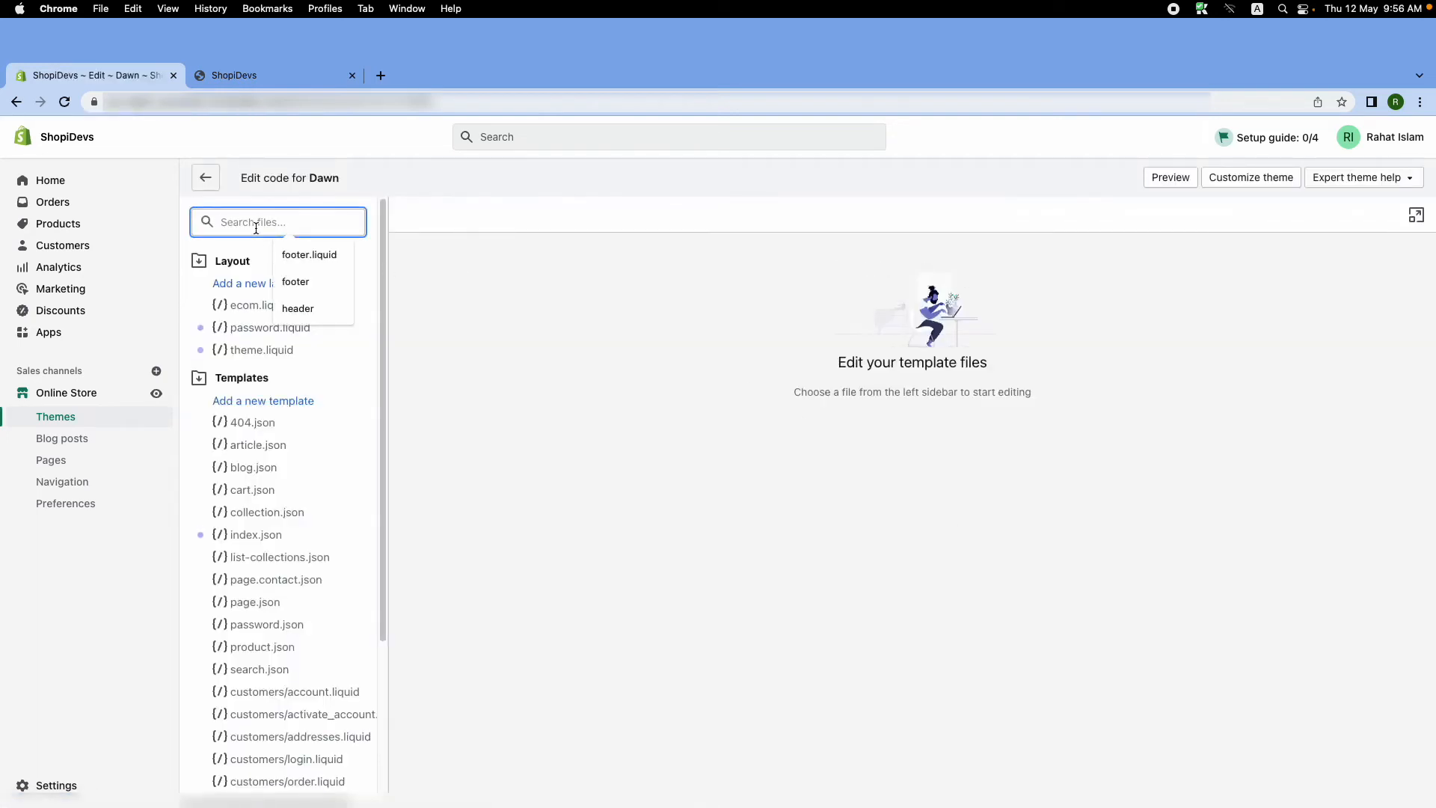
Search 'header' and load header.liquid from Sections
type("heade")
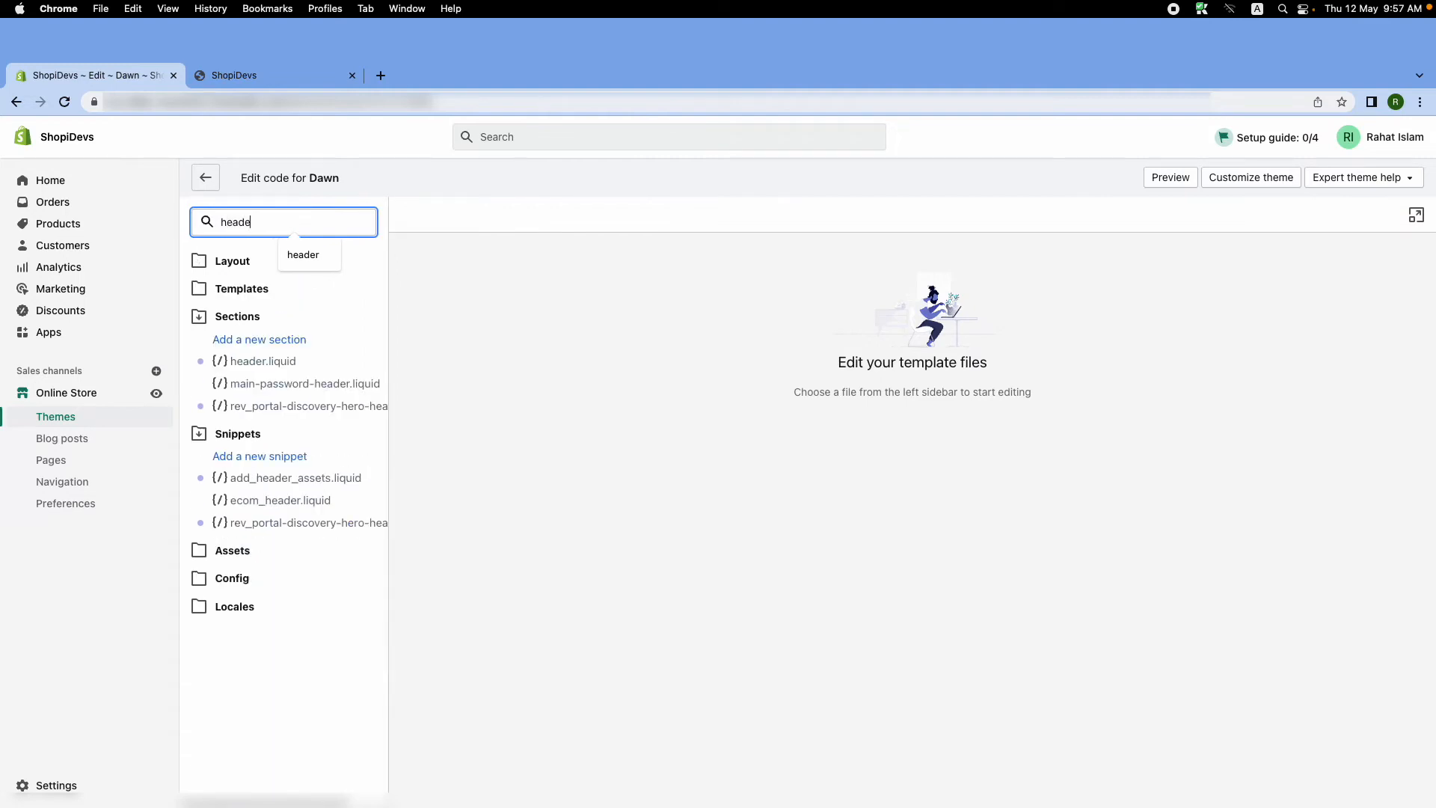
type("r")
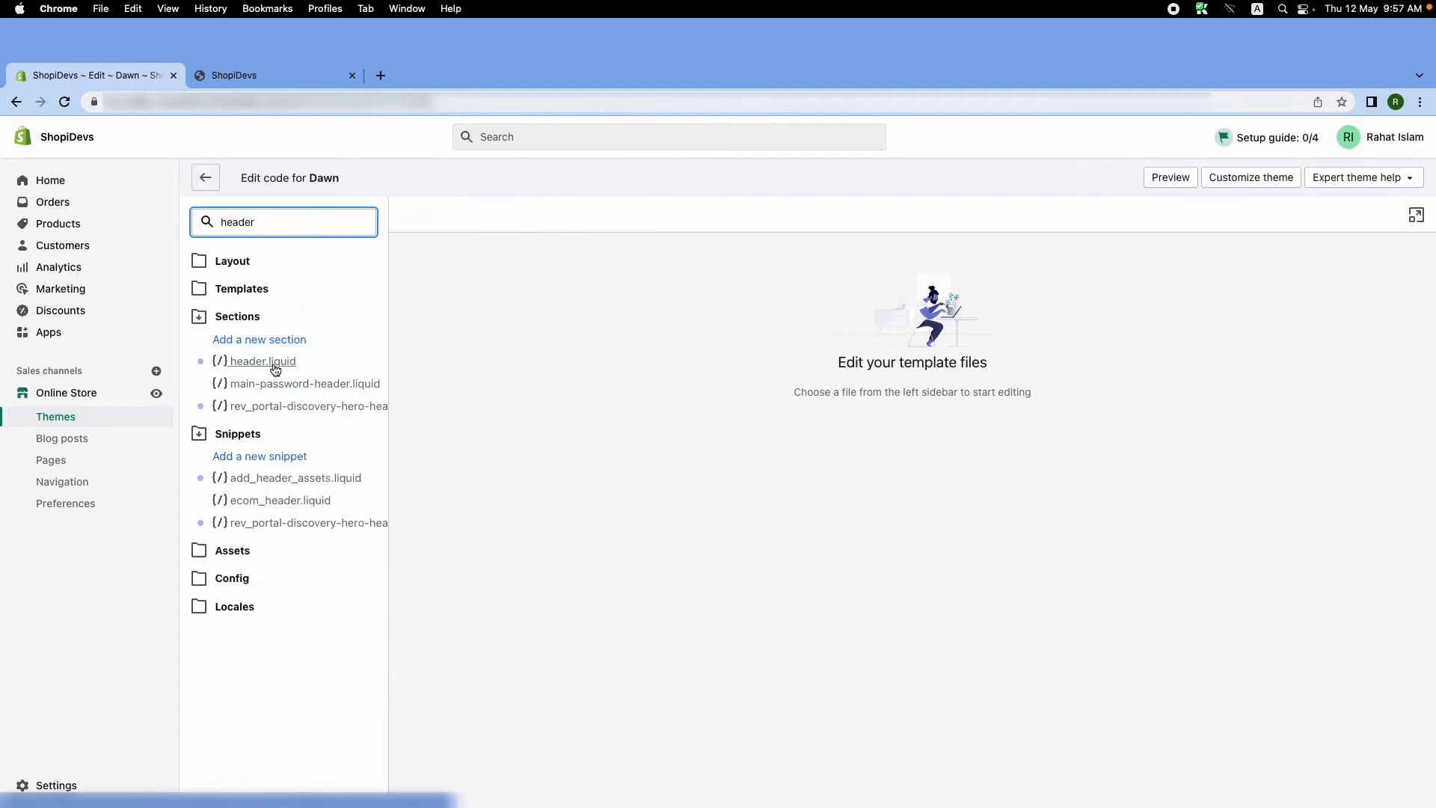
left_click(261, 360)
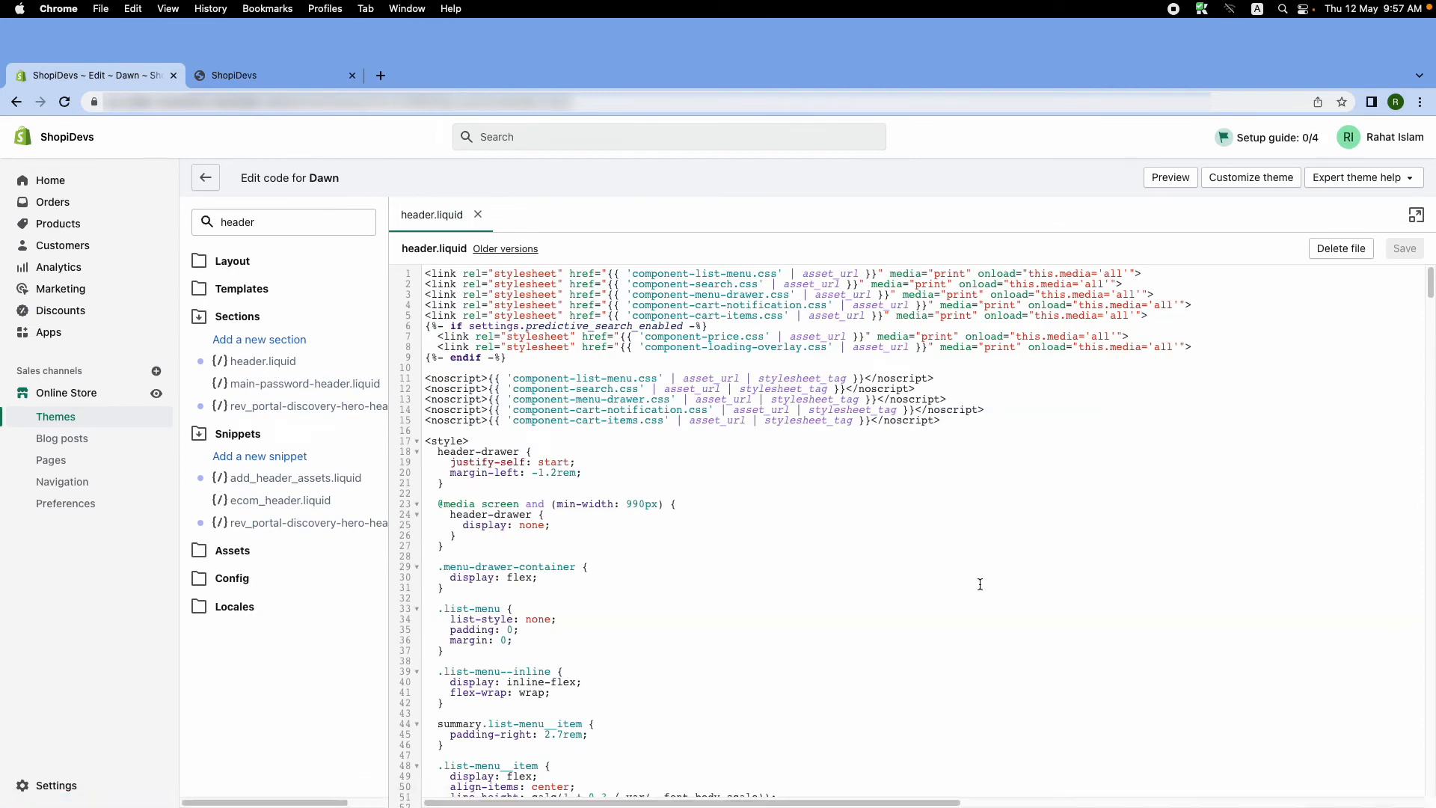
Locate the div class="header__icons" markup and its details-modal search block
type("div class=\"header__icons")
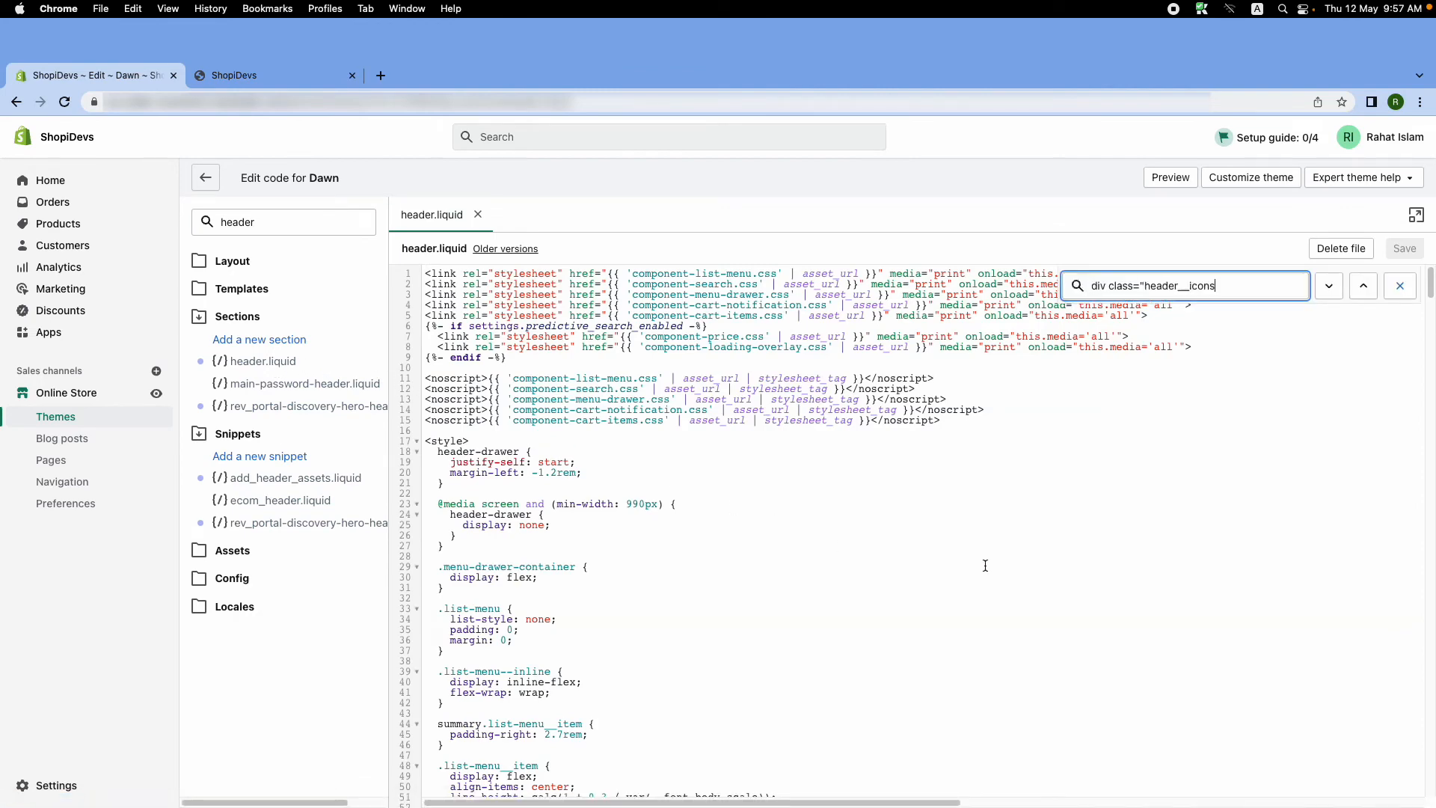
left_click(1328, 284)
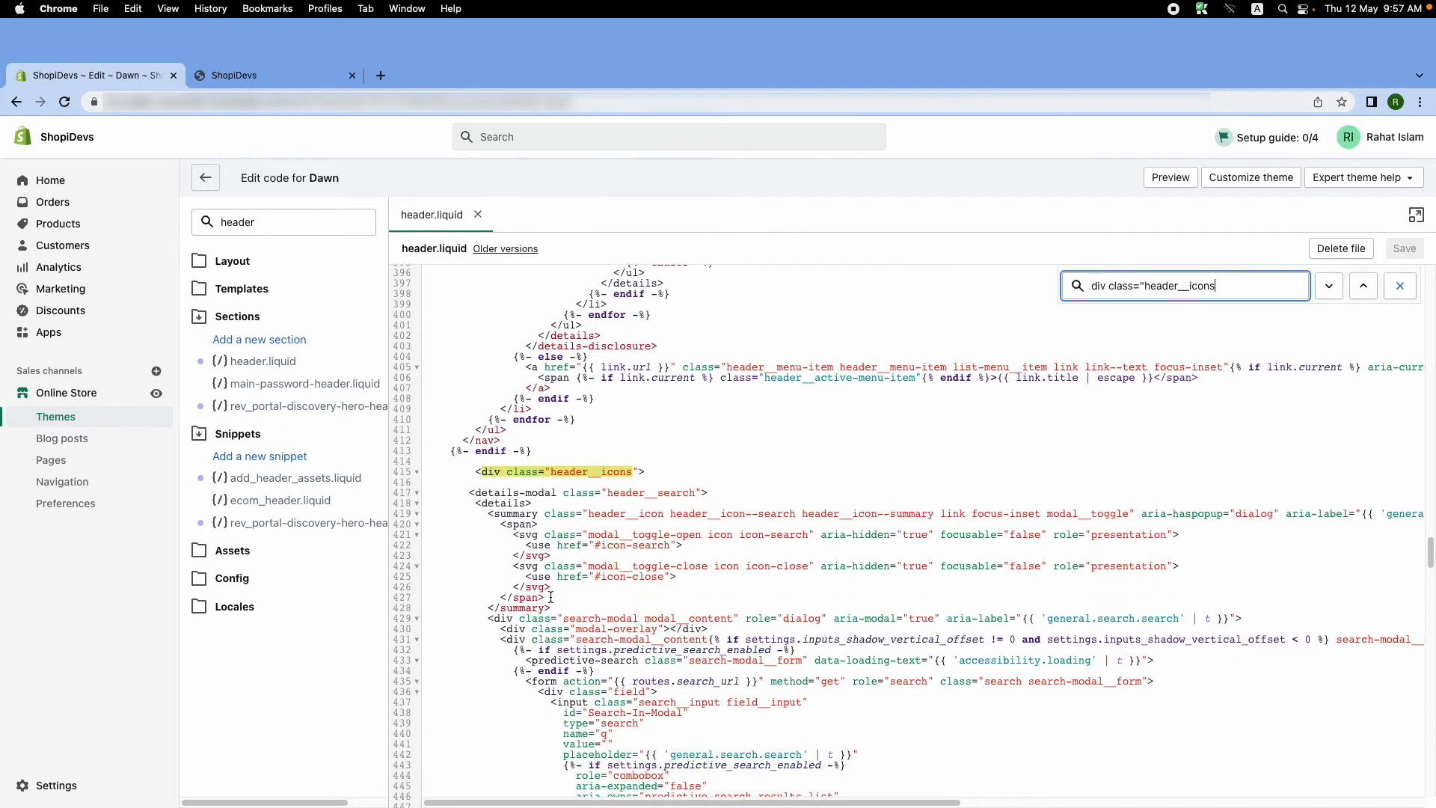
scroll("down", 3)
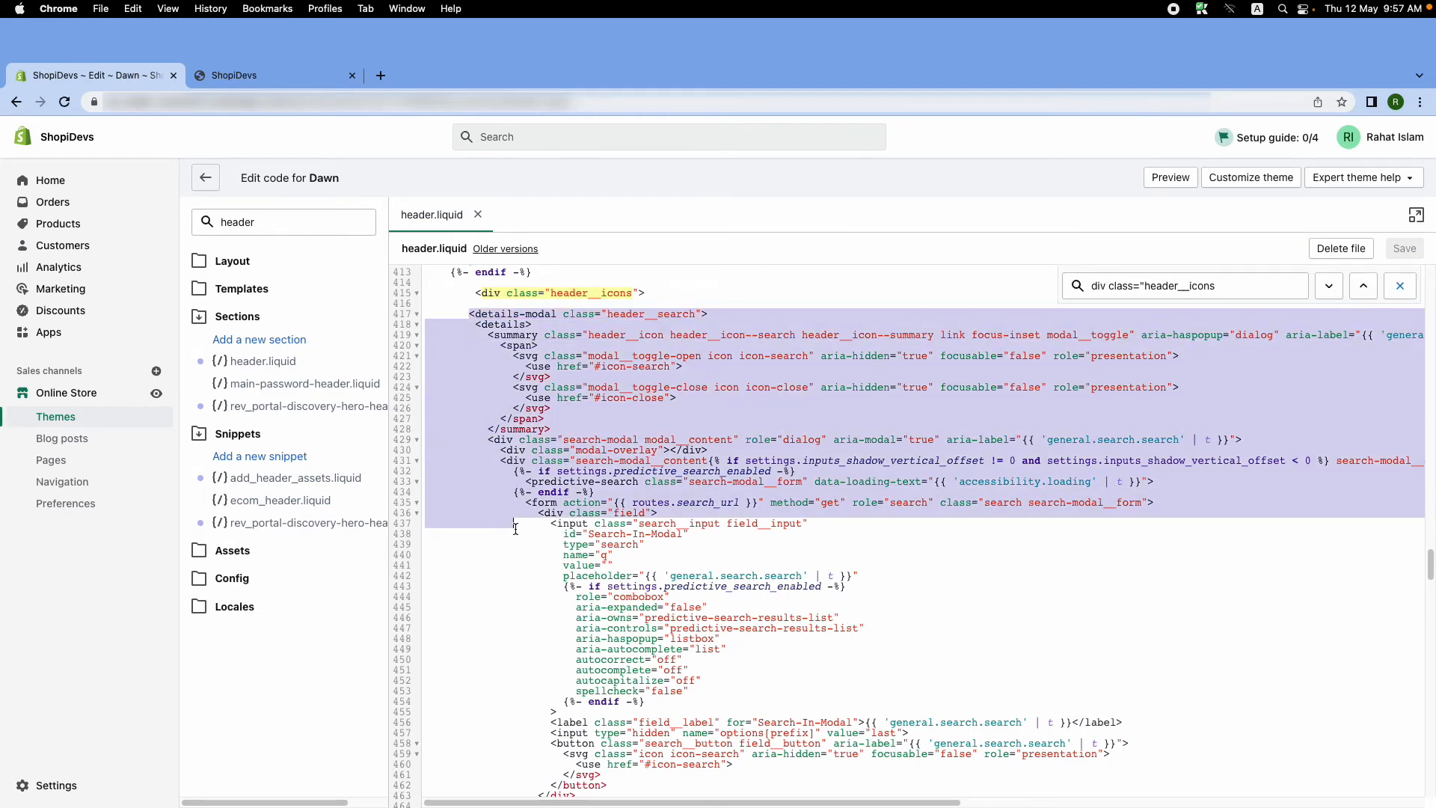
scroll("down", 3)
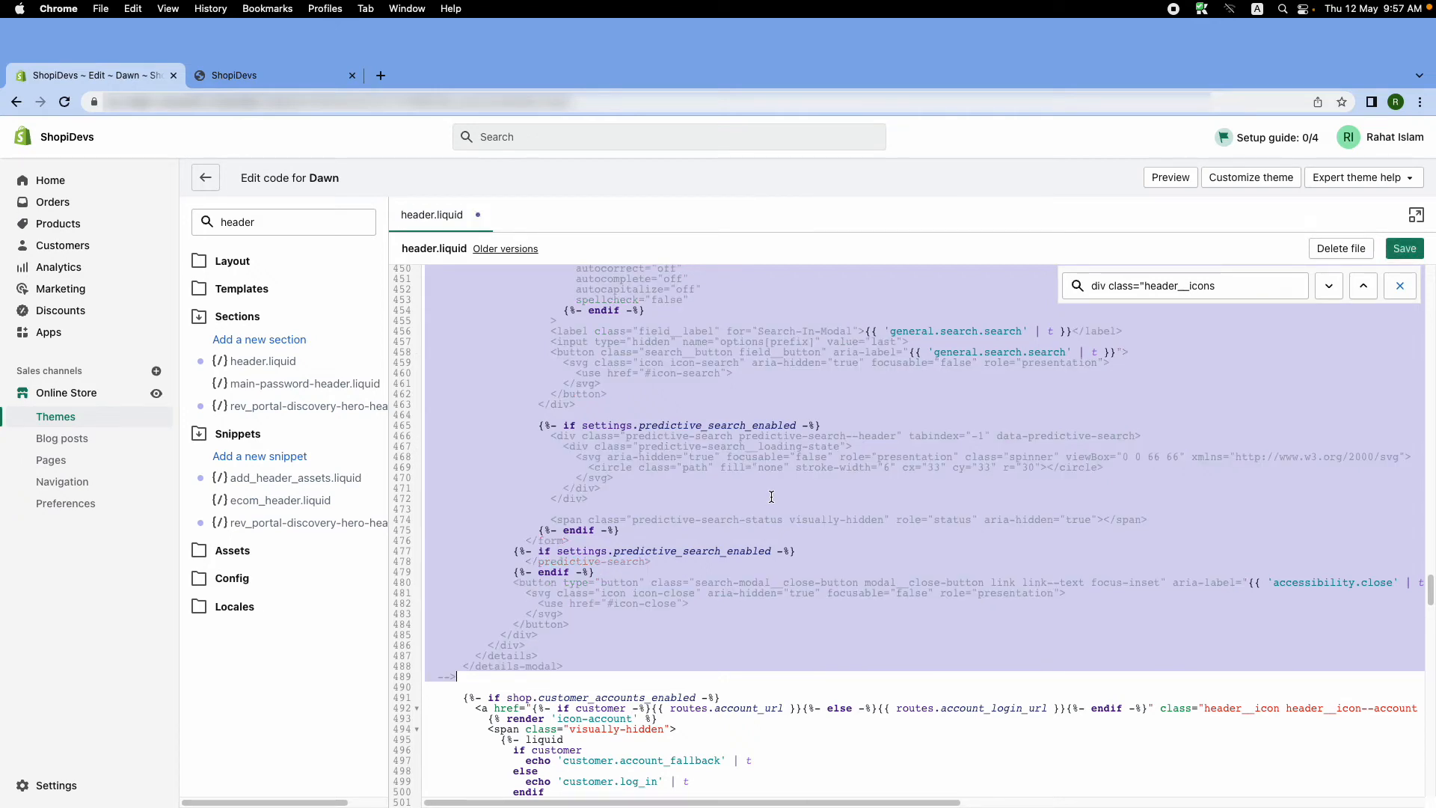
mouse_move(816, 582)
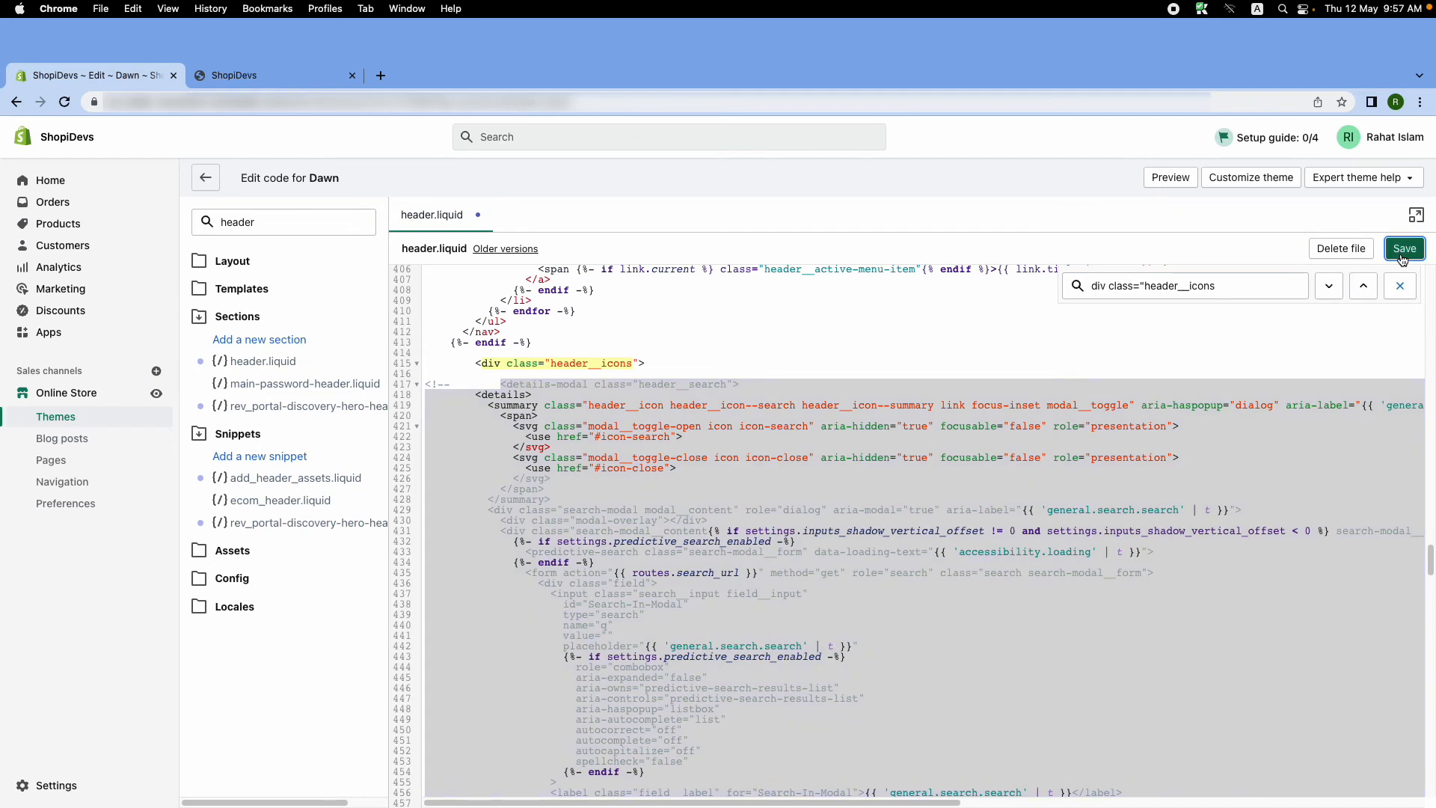
Save header.liquid with the search block wrapped in <!-- --> and preview the storefront
left_click(1403, 248)
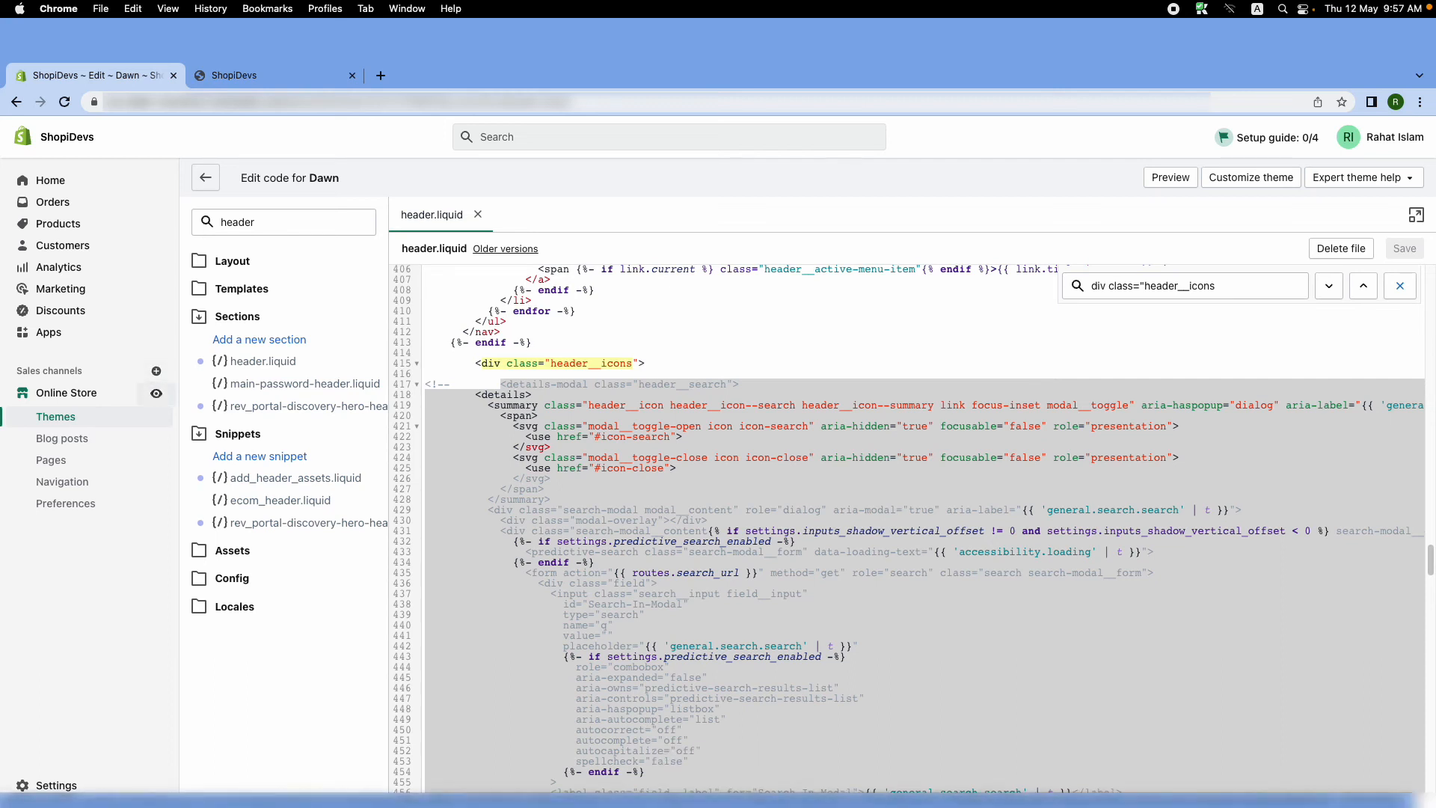
left_click(233, 75)
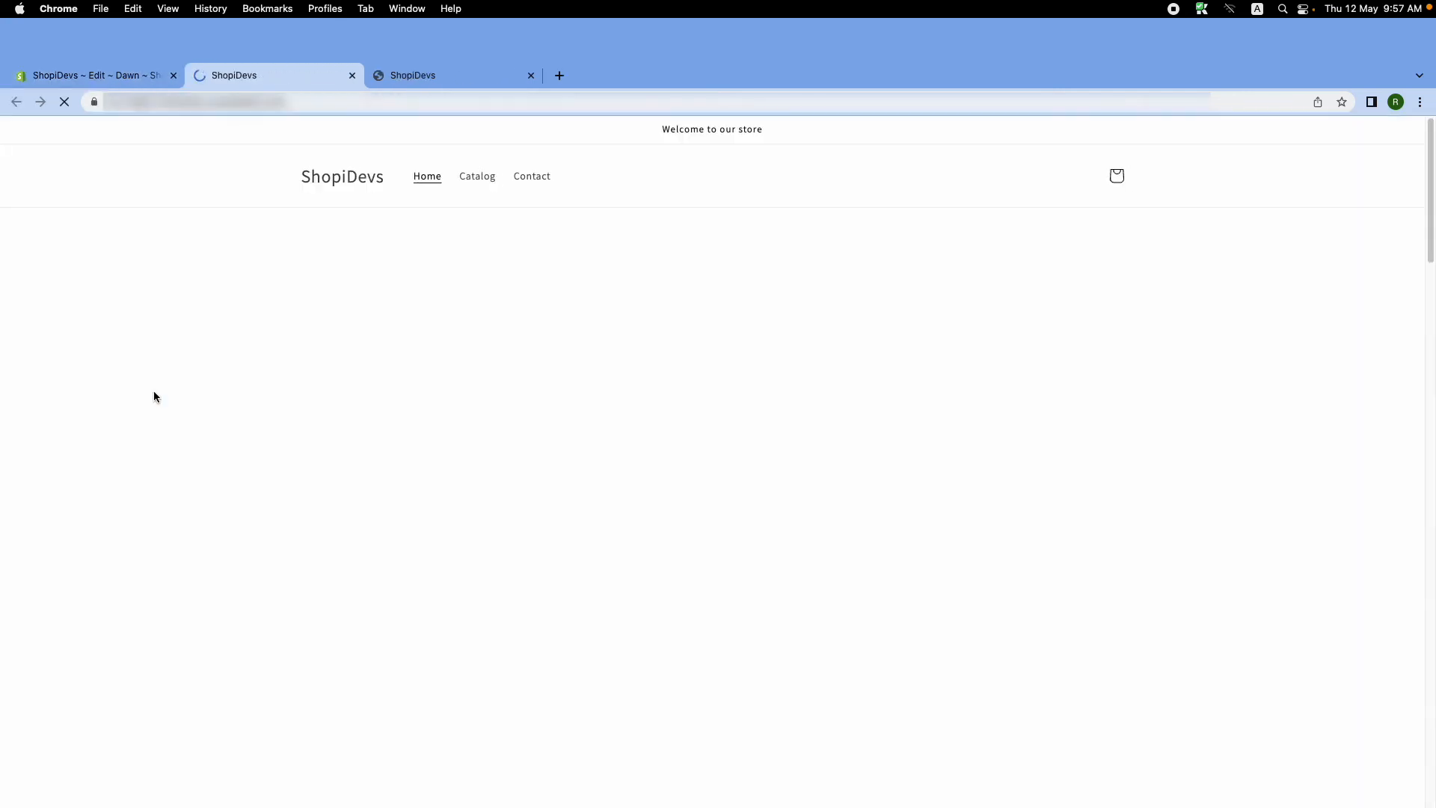